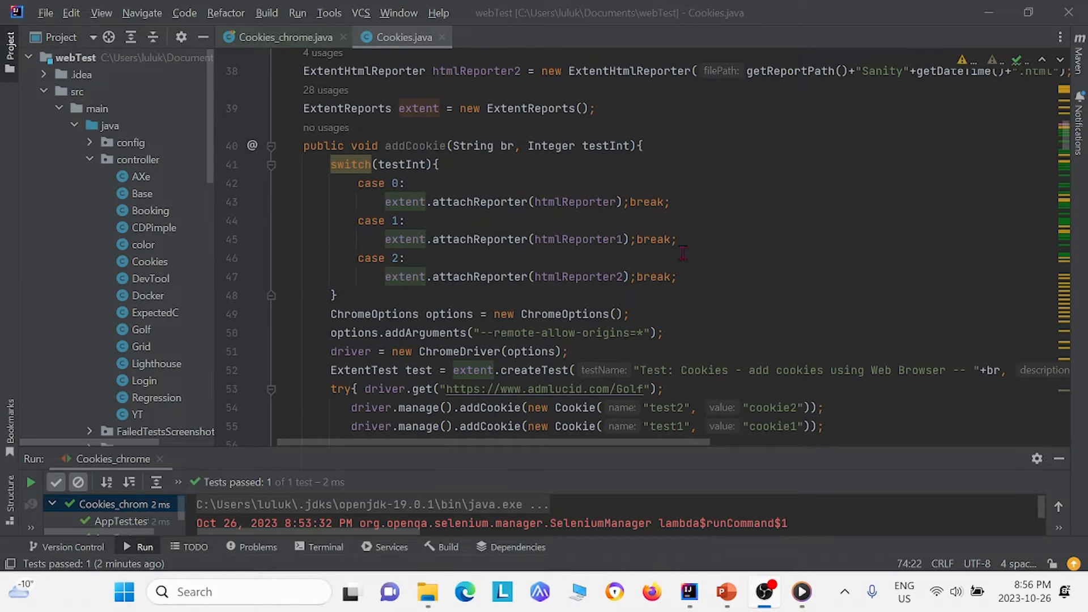
pyautogui.moveTo(609, 199)
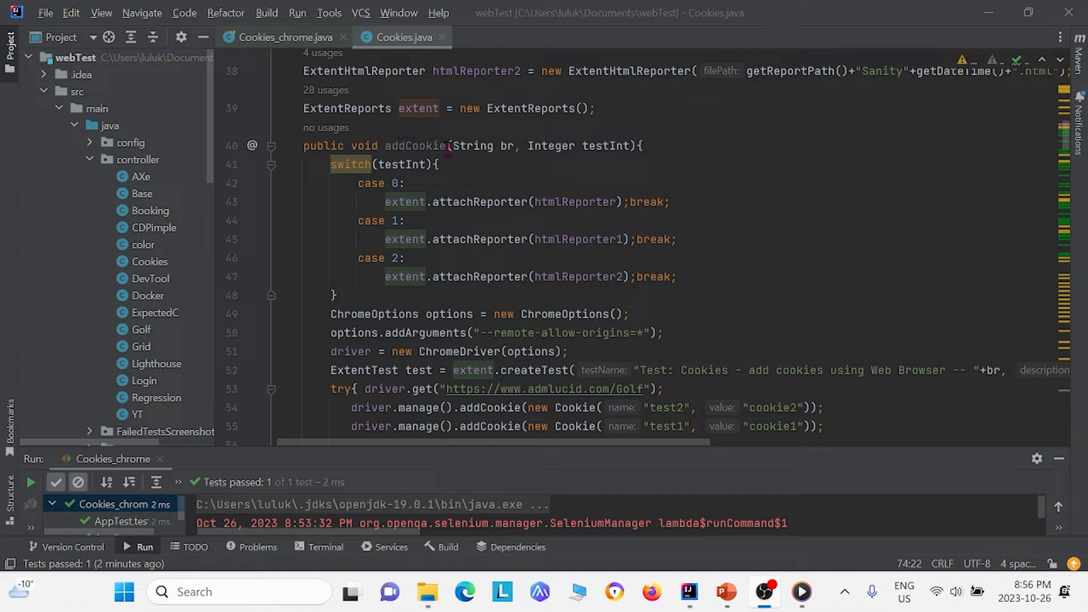
pyautogui.moveTo(587, 193)
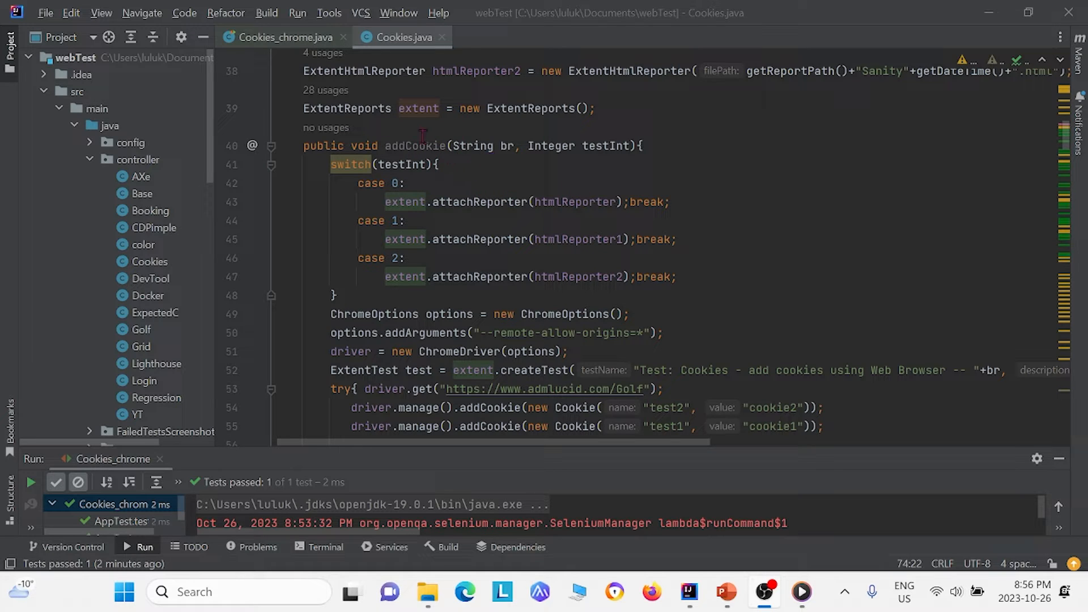
# Switch to the Cookies_chrome.java suite that calls addCookie and run it from the editor menu.
pyautogui.scroll(-3)
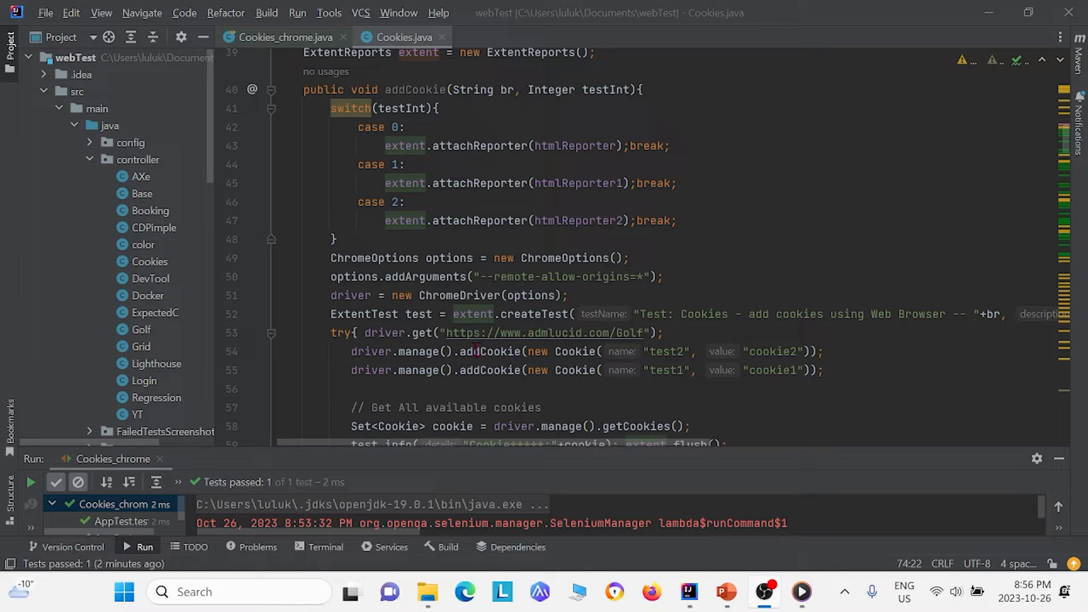
pyautogui.moveTo(642, 352)
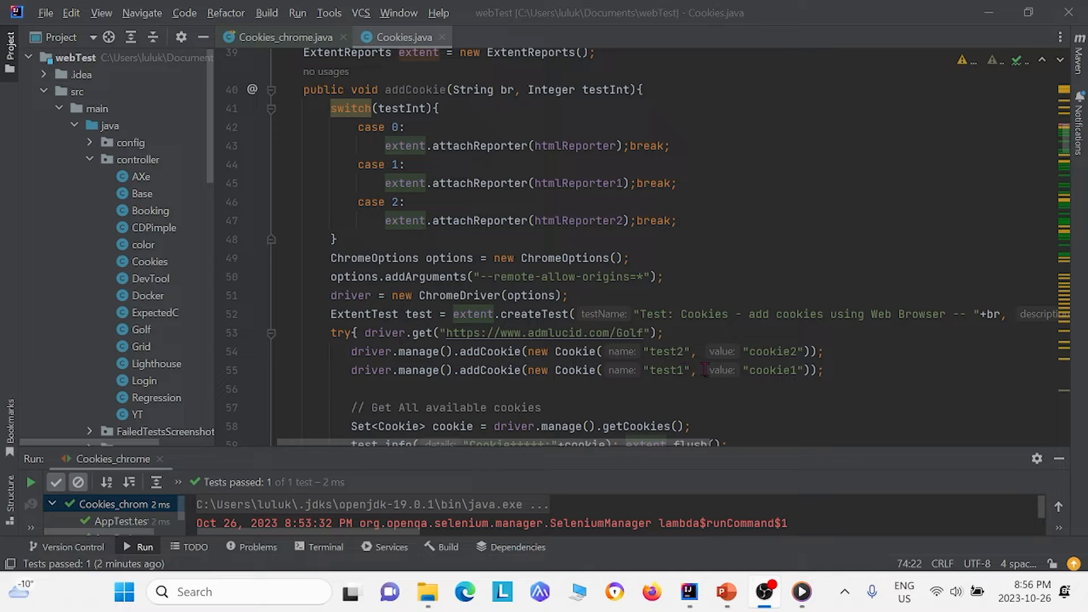
pyautogui.moveTo(825, 416)
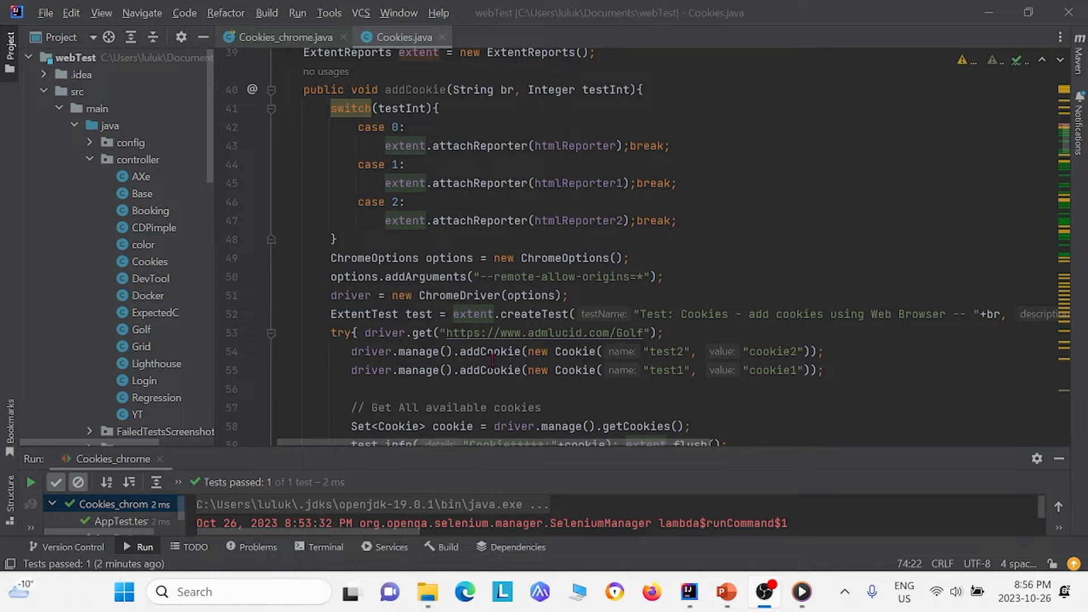
pyautogui.scroll(-3)
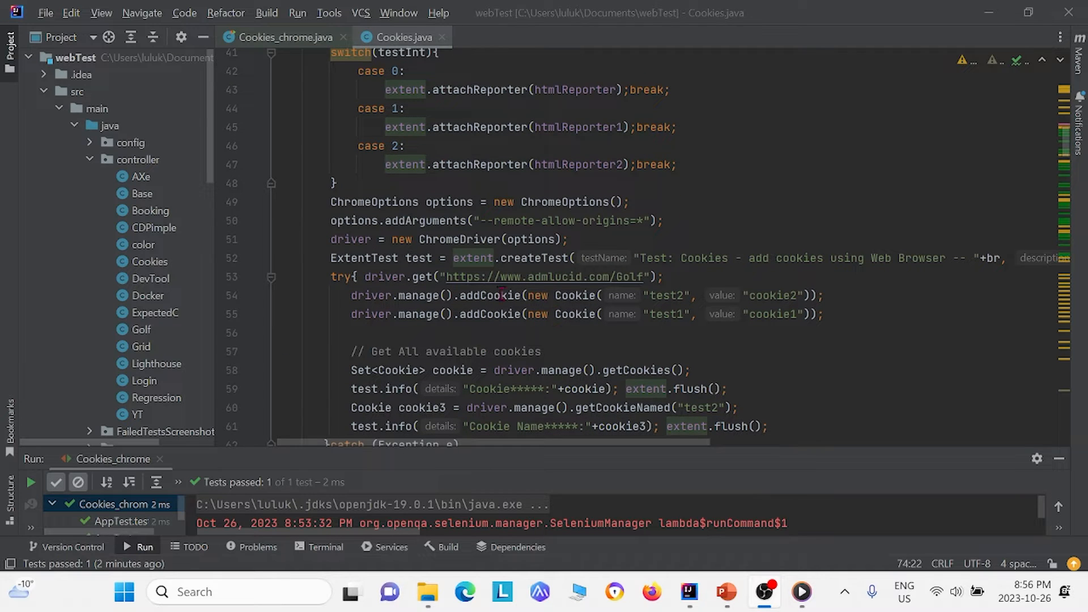
pyautogui.scroll(-3)
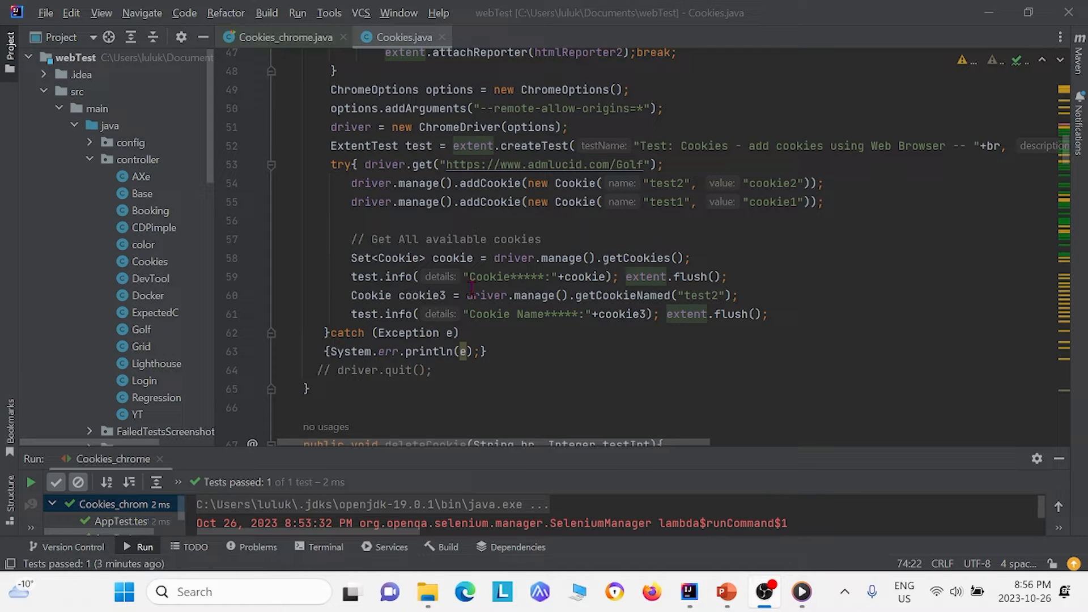
pyautogui.moveTo(419, 239)
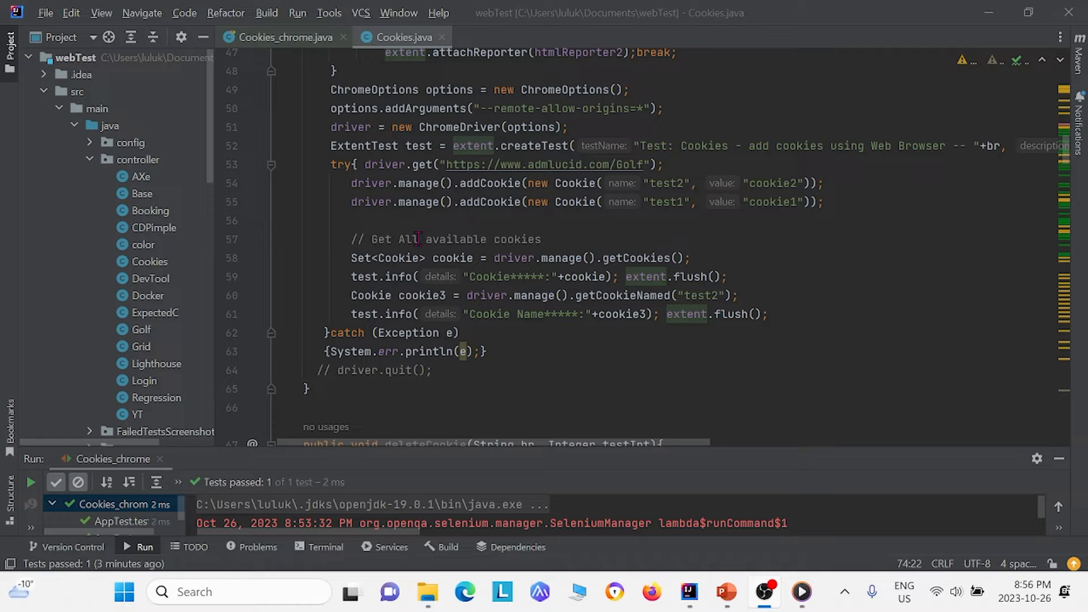
pyautogui.moveTo(591, 258)
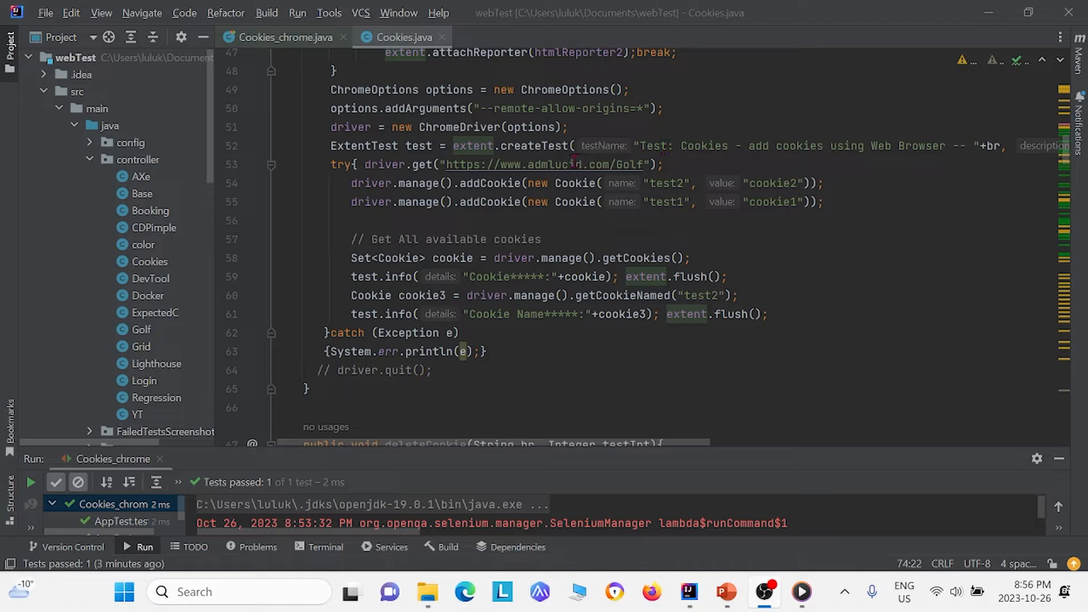
pyautogui.moveTo(621, 165)
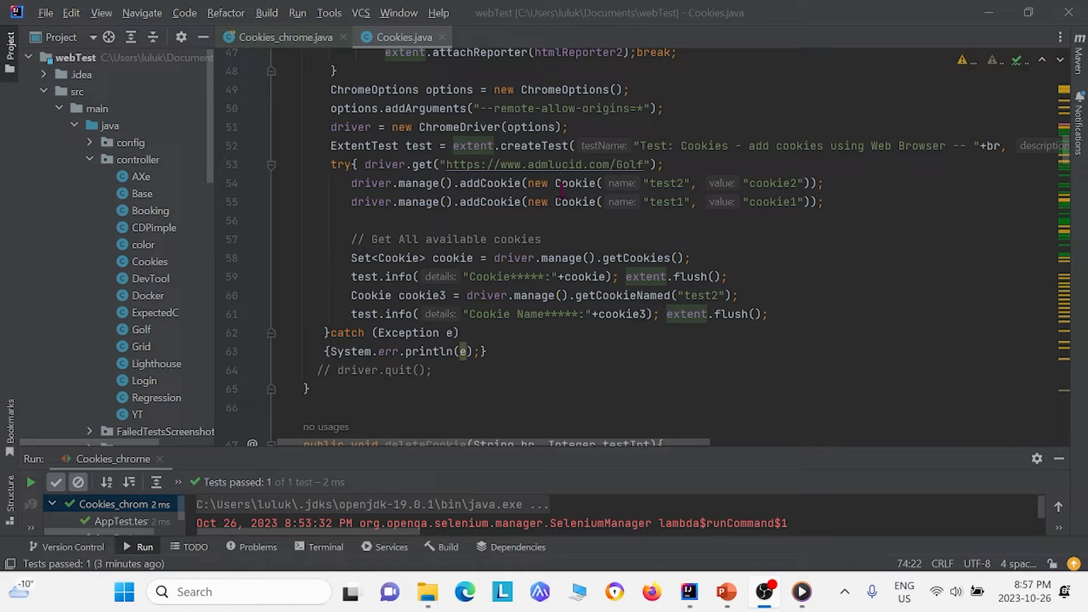
pyautogui.moveTo(486, 314)
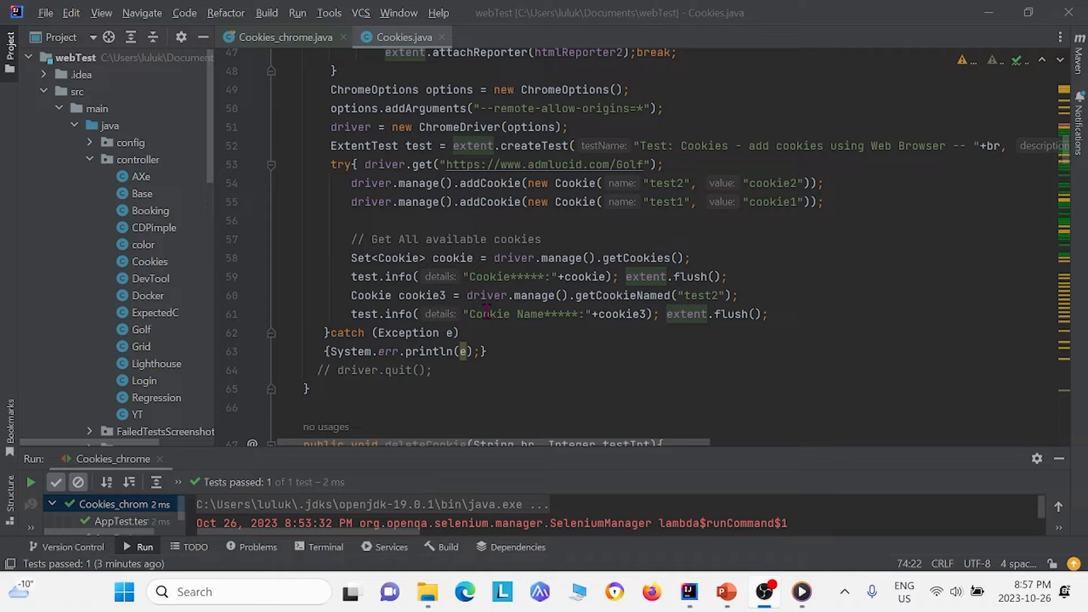
pyautogui.moveTo(613, 295)
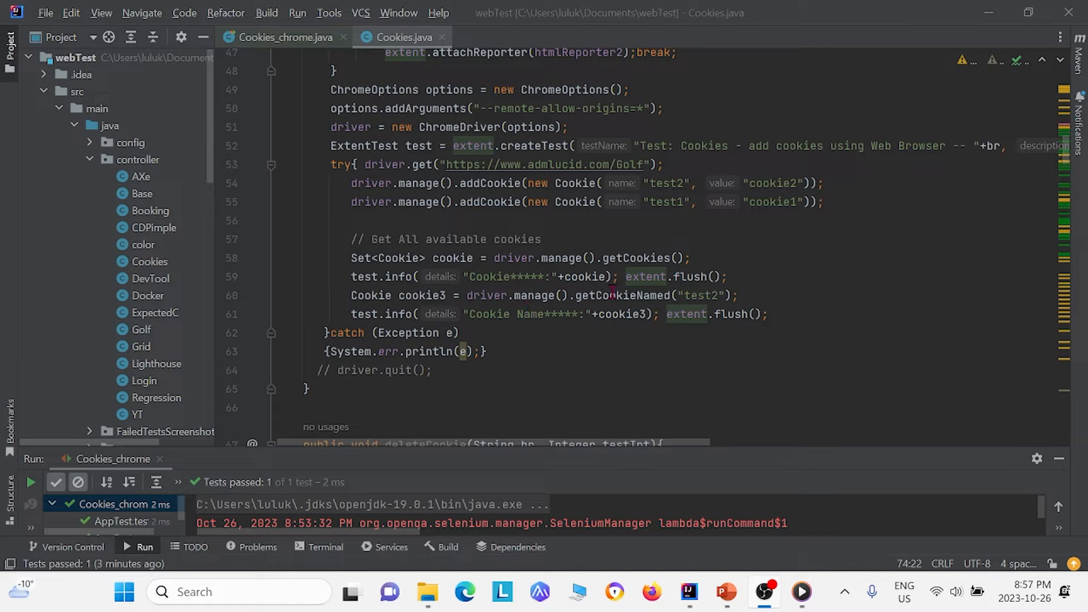
pyautogui.moveTo(699, 303)
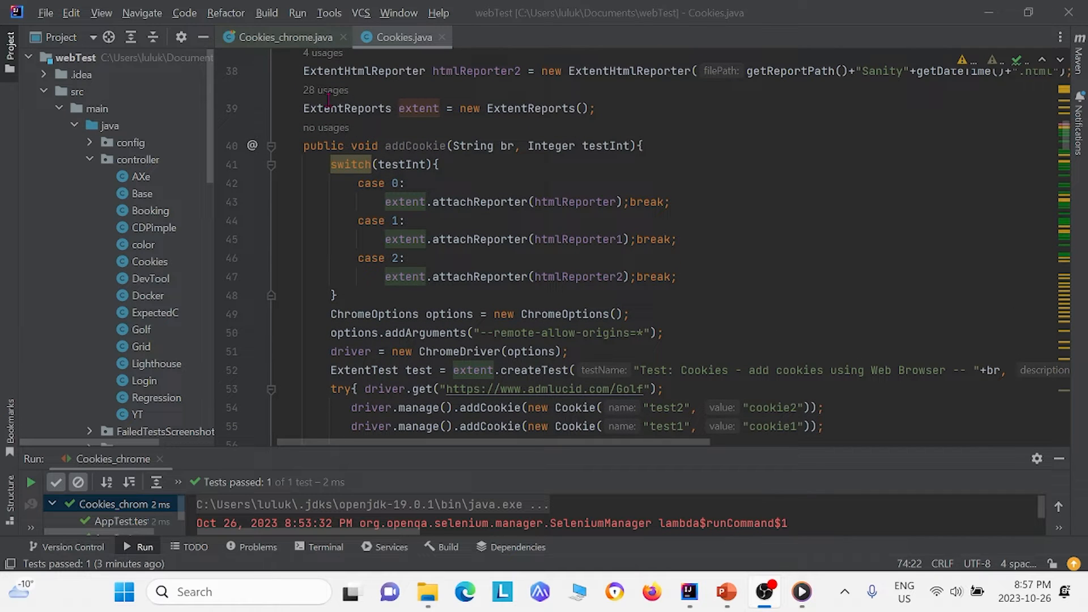
pyautogui.click(279, 36)
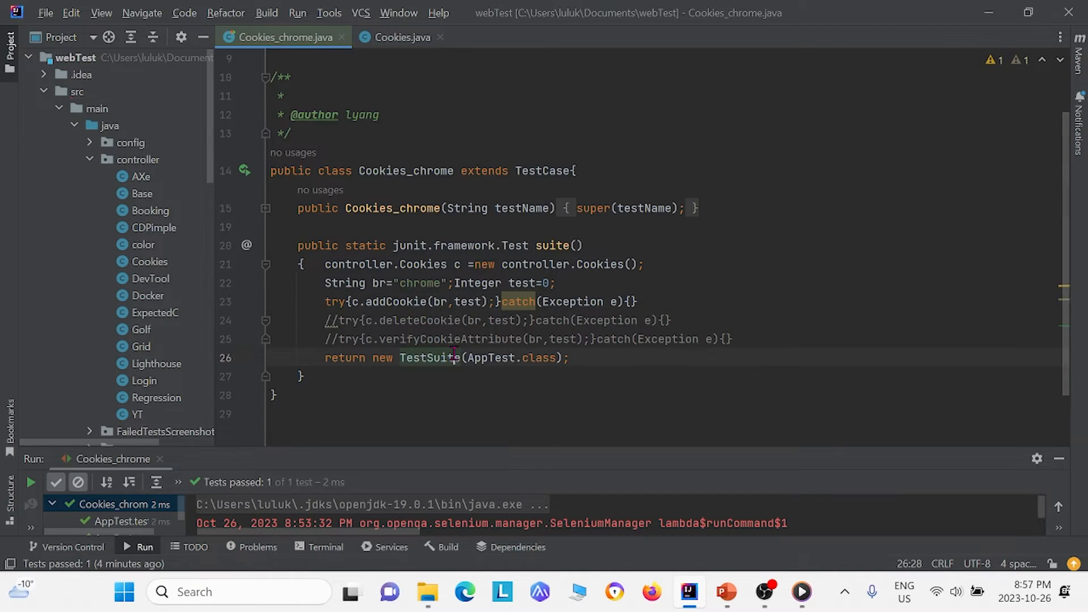
pyautogui.rightClick(450, 320)
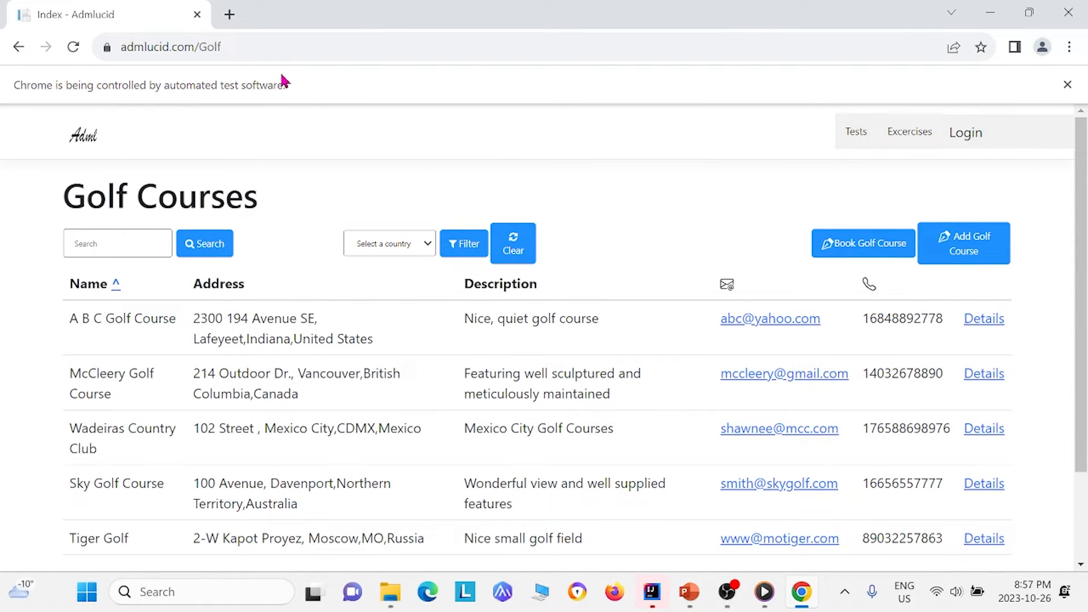
pyautogui.moveTo(1021, 49)
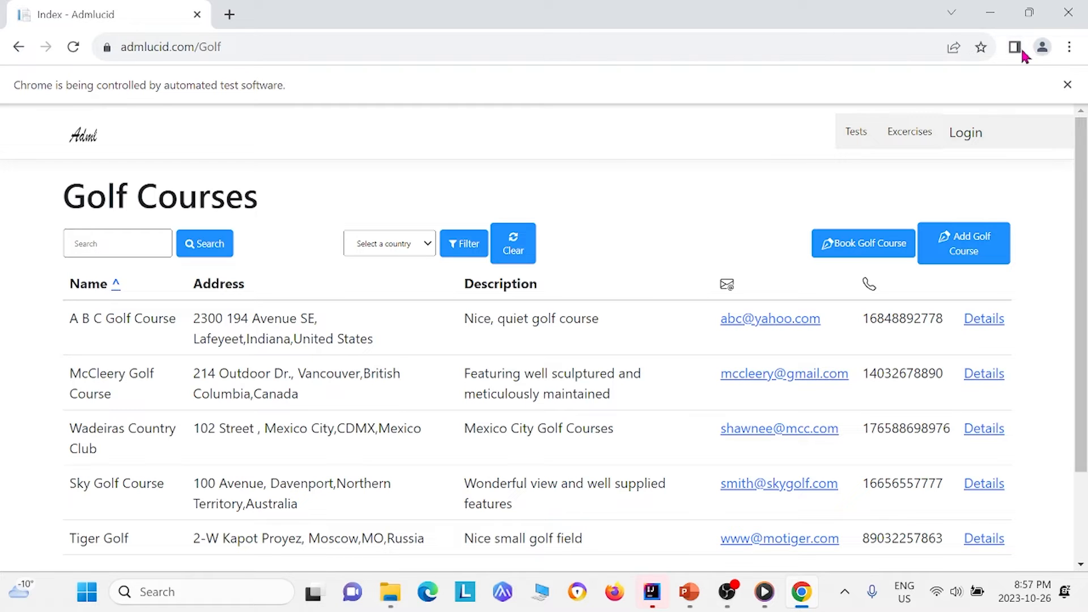
# Open Chrome's main menu over the Golf Courses page to reach Developer tools.
pyautogui.click(1068, 47)
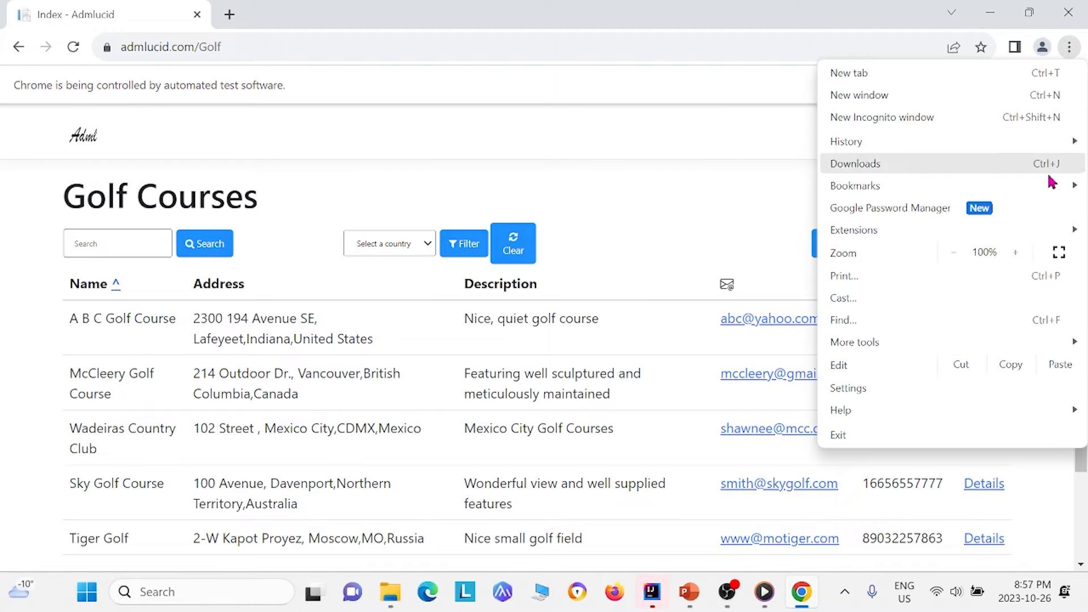
pyautogui.moveTo(896, 394)
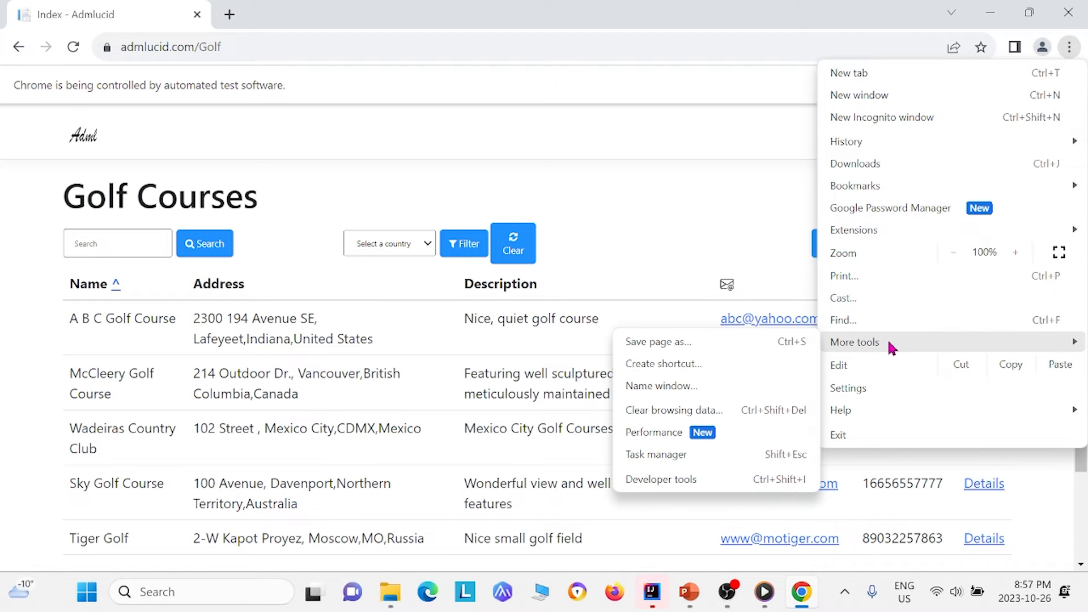
pyautogui.moveTo(793, 473)
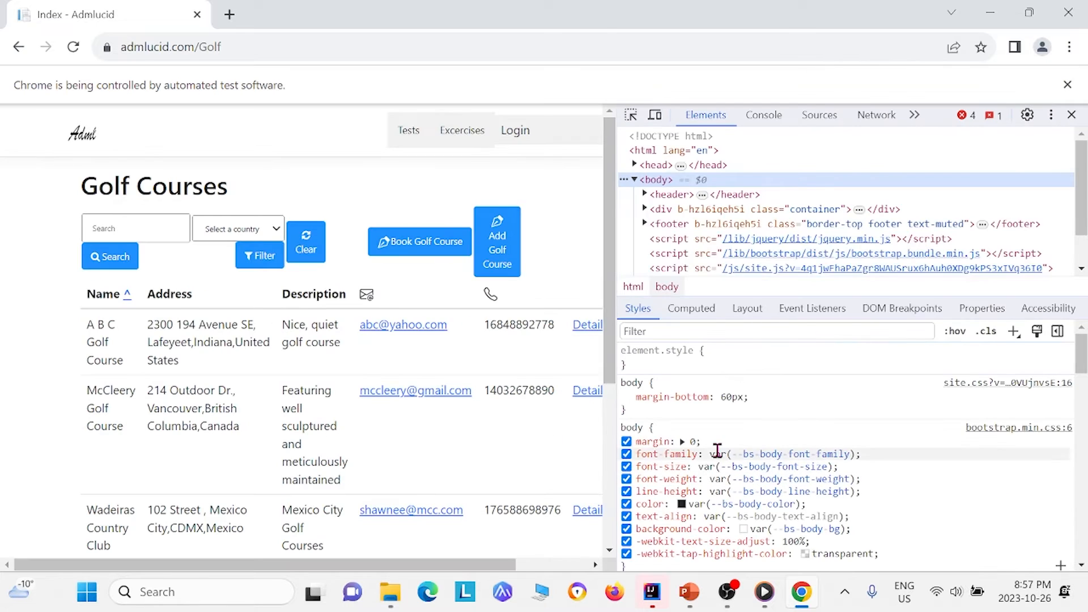
# Reload the Golf page in the Network panel and find test1=cookie1 and test2=cookie2 in its headers.
pyautogui.click(877, 115)
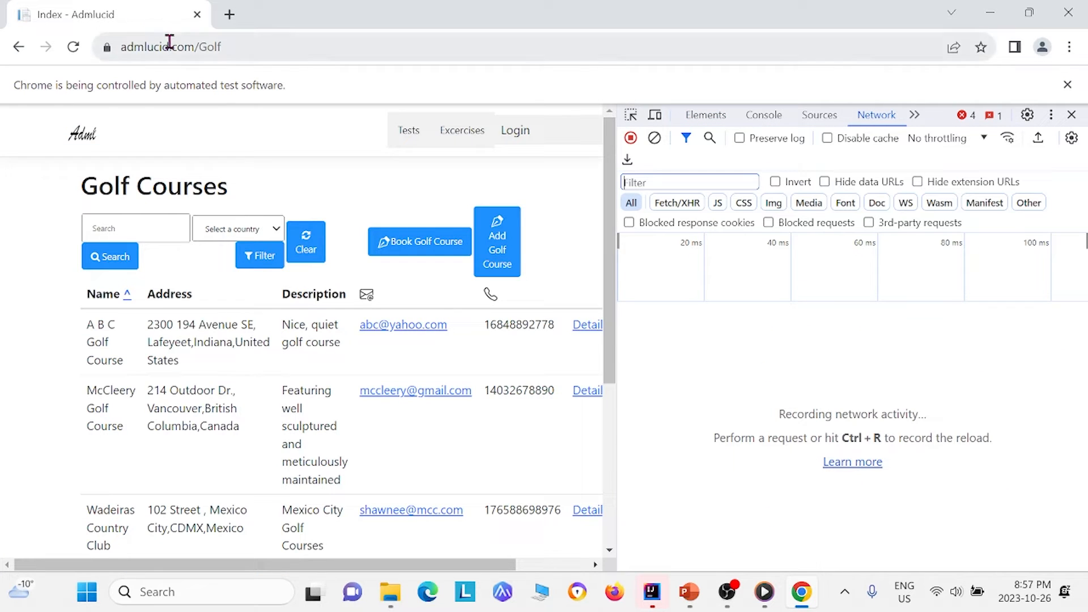
pyautogui.press('F5')
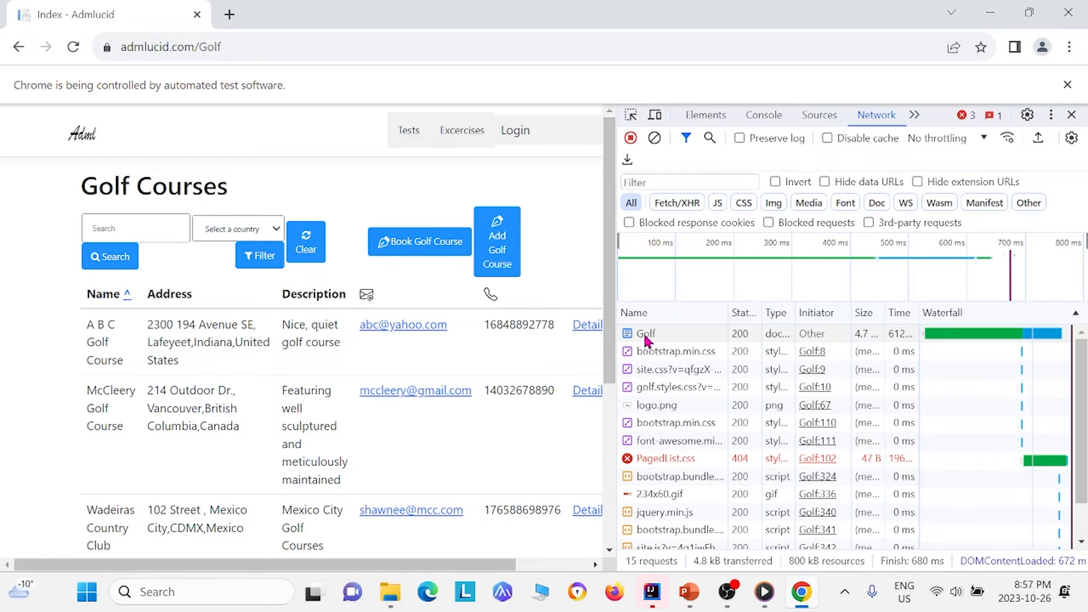
pyautogui.click(645, 334)
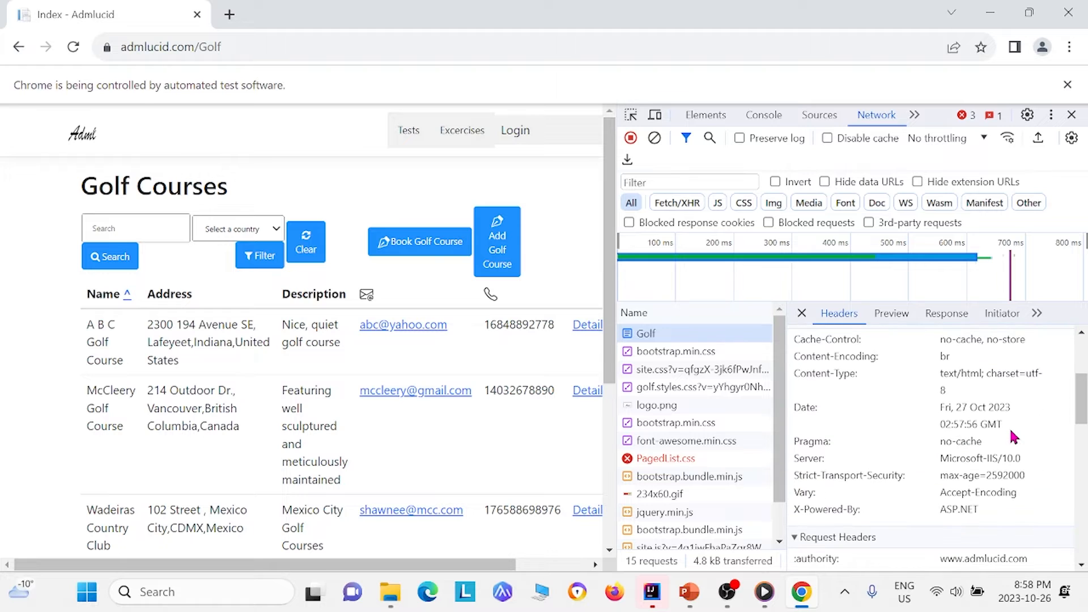
pyautogui.scroll(-3)
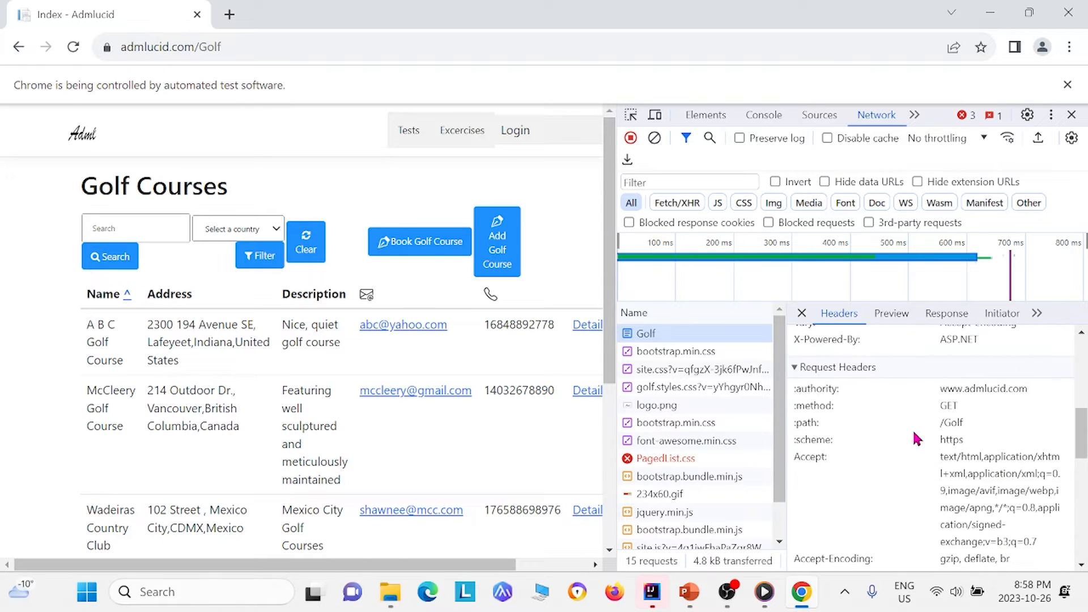
pyautogui.scroll(-3)
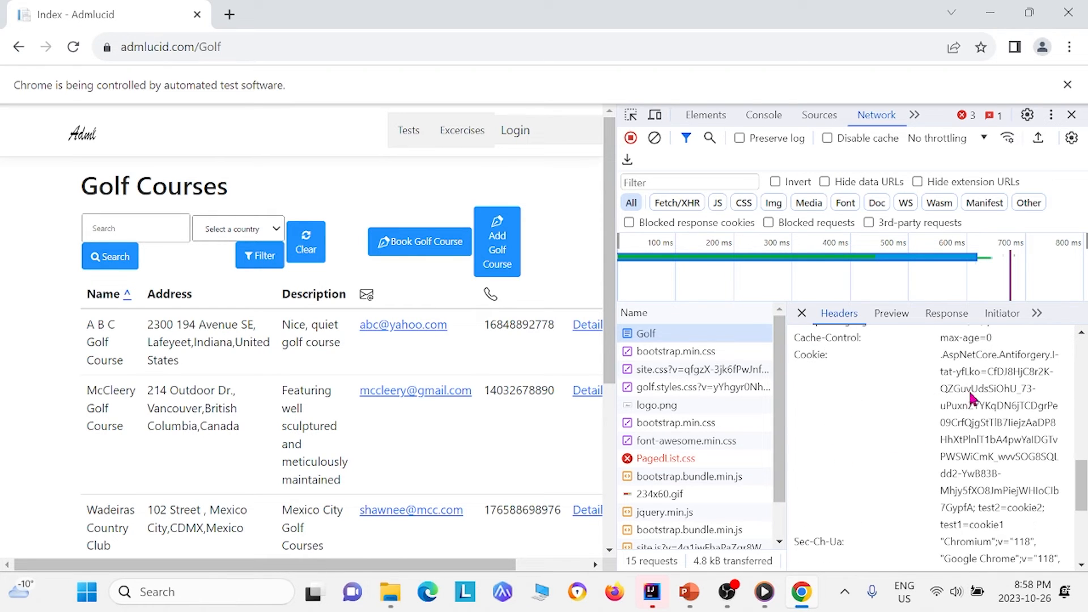
pyautogui.moveTo(943, 375)
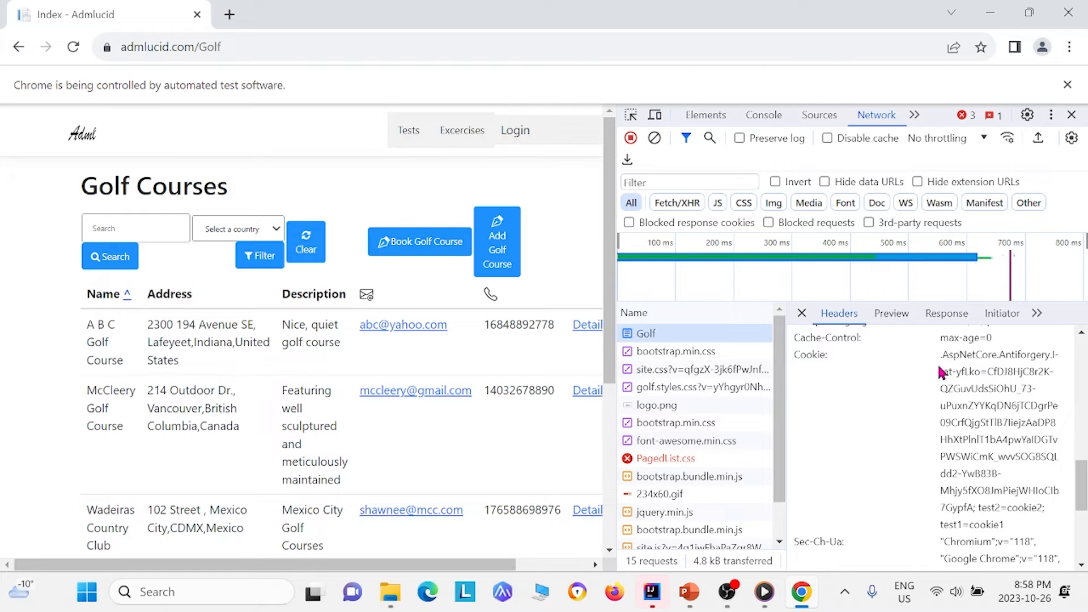
pyautogui.moveTo(1077, 416)
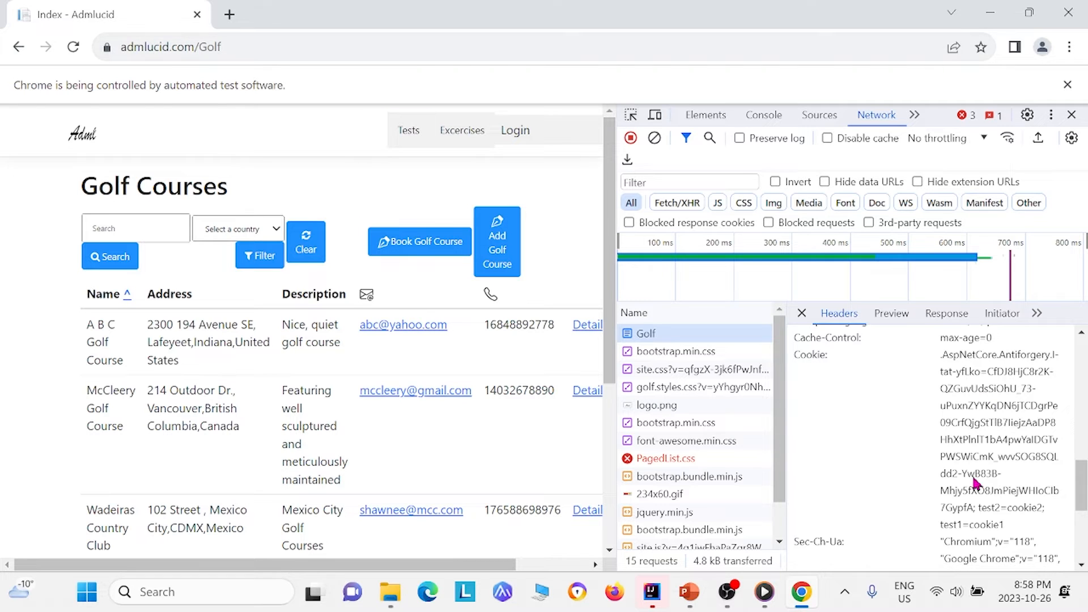
pyautogui.moveTo(1011, 528)
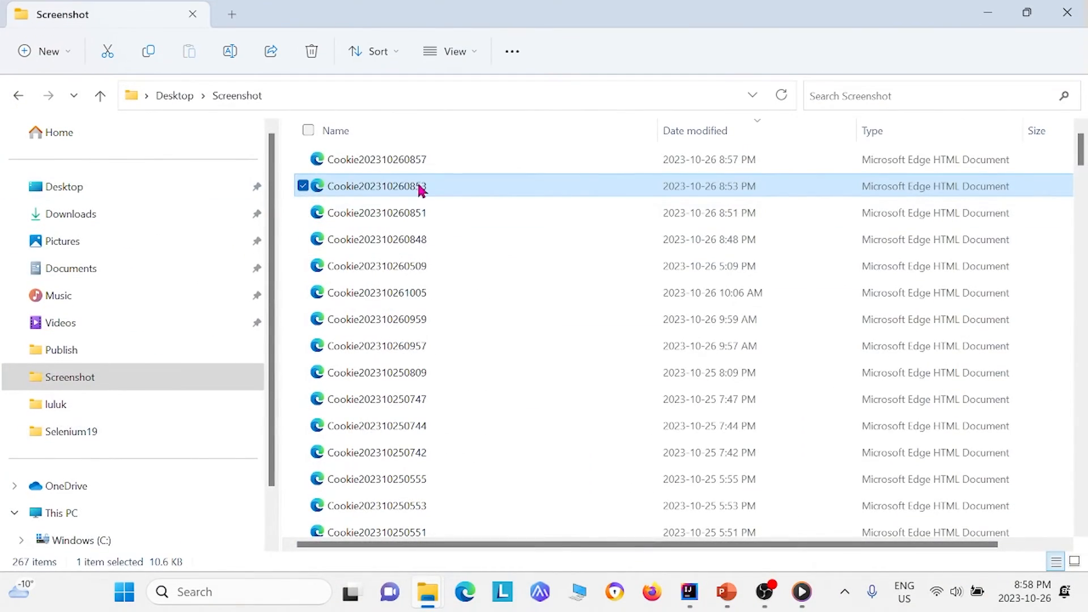
pyautogui.click(375, 159)
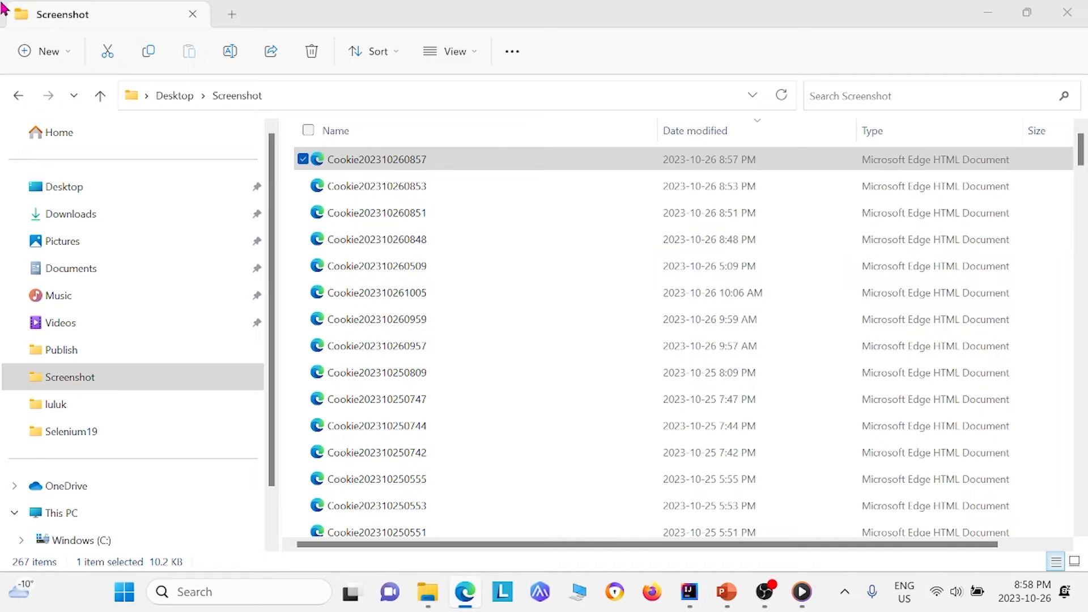
pyautogui.doubleClick(376, 159)
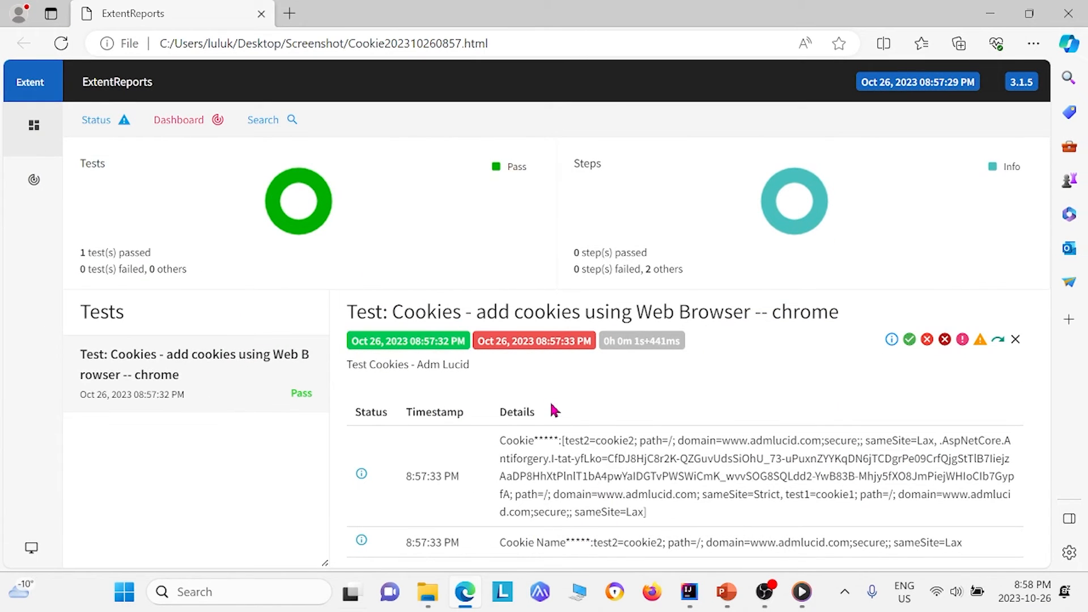
pyautogui.moveTo(569, 514)
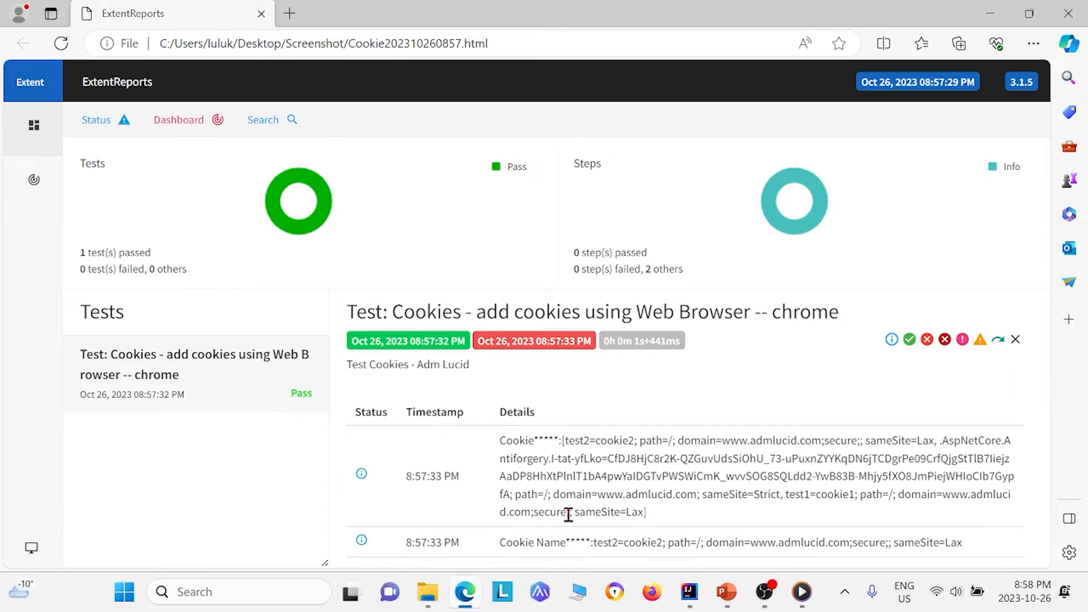
pyautogui.moveTo(568, 490)
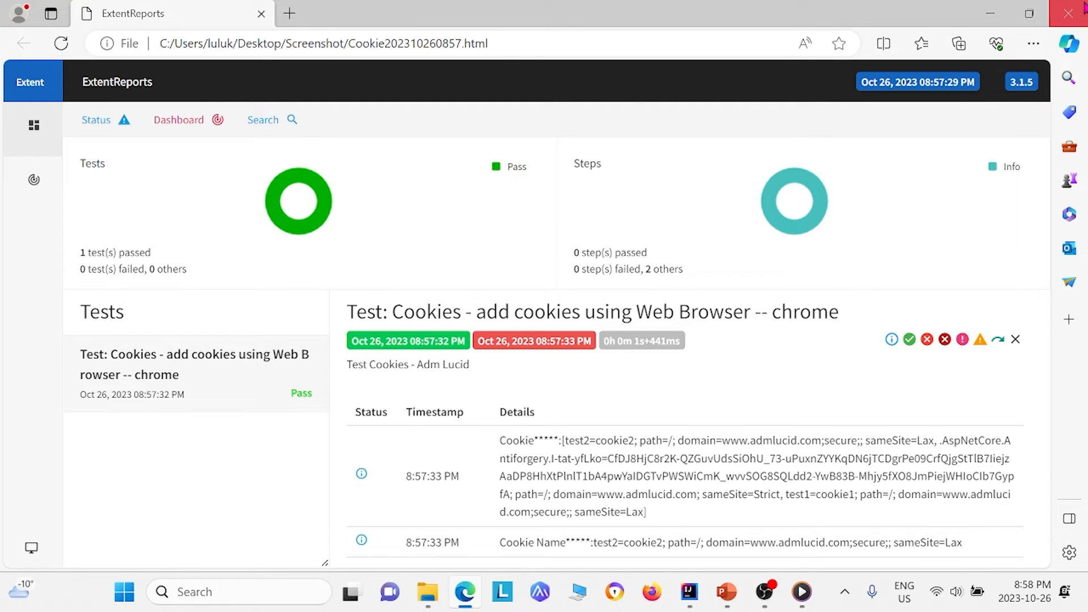
pyautogui.click(426, 592)
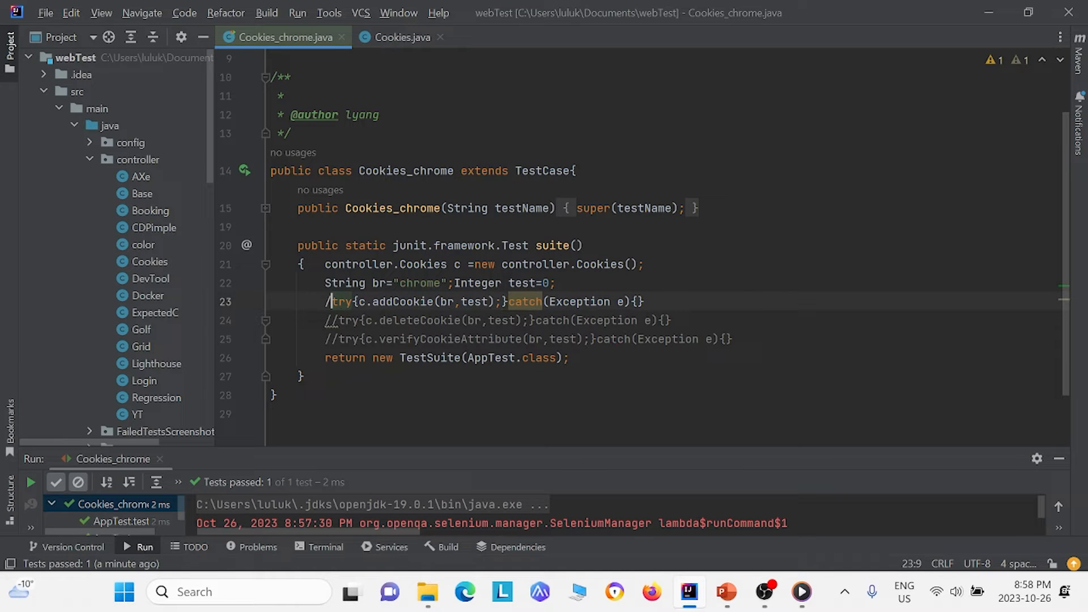
# Switch to Cookies.java and scroll down to the deleteCookie method.
pyautogui.click(401, 36)
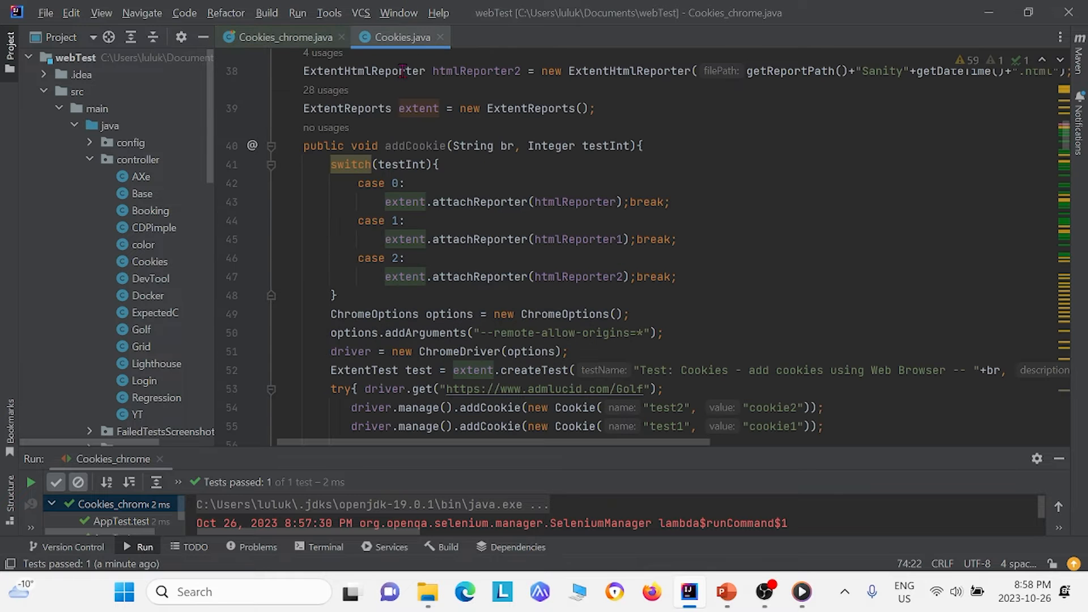
pyautogui.scroll(-3)
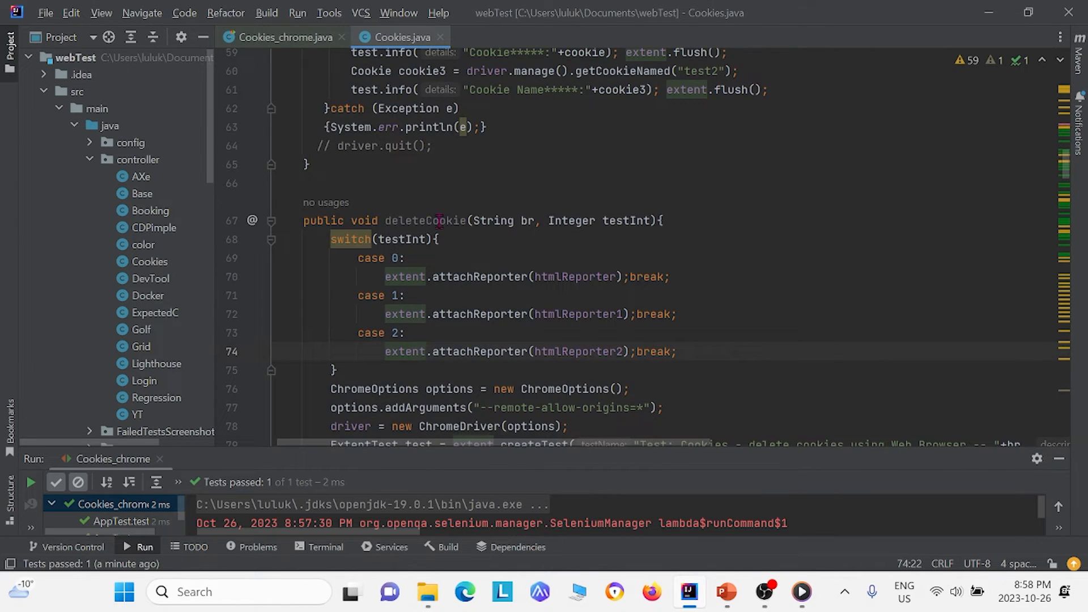
pyautogui.moveTo(494, 220)
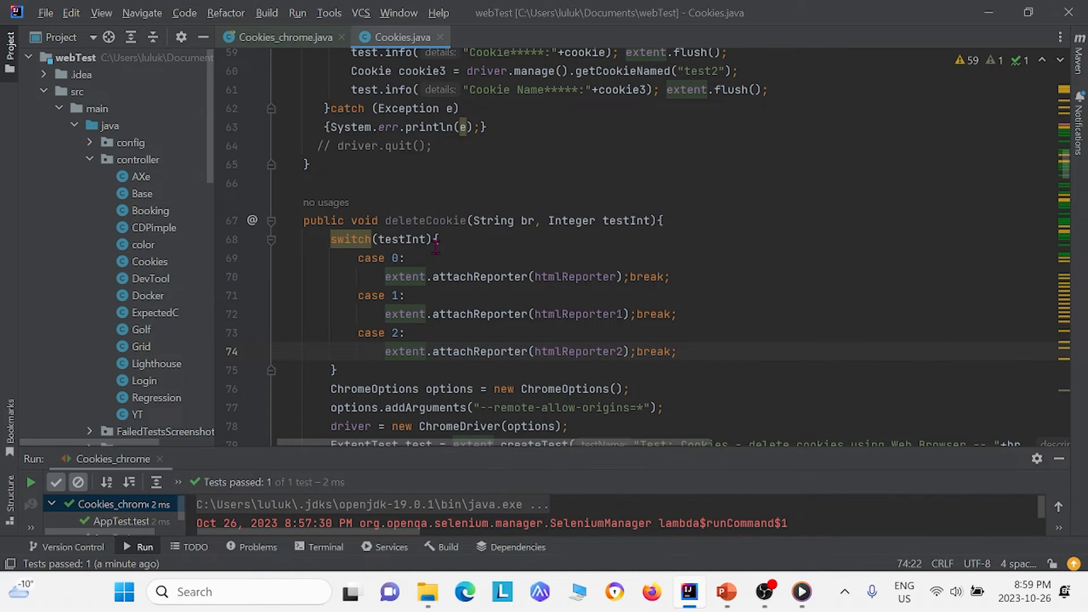
pyautogui.scroll(-3)
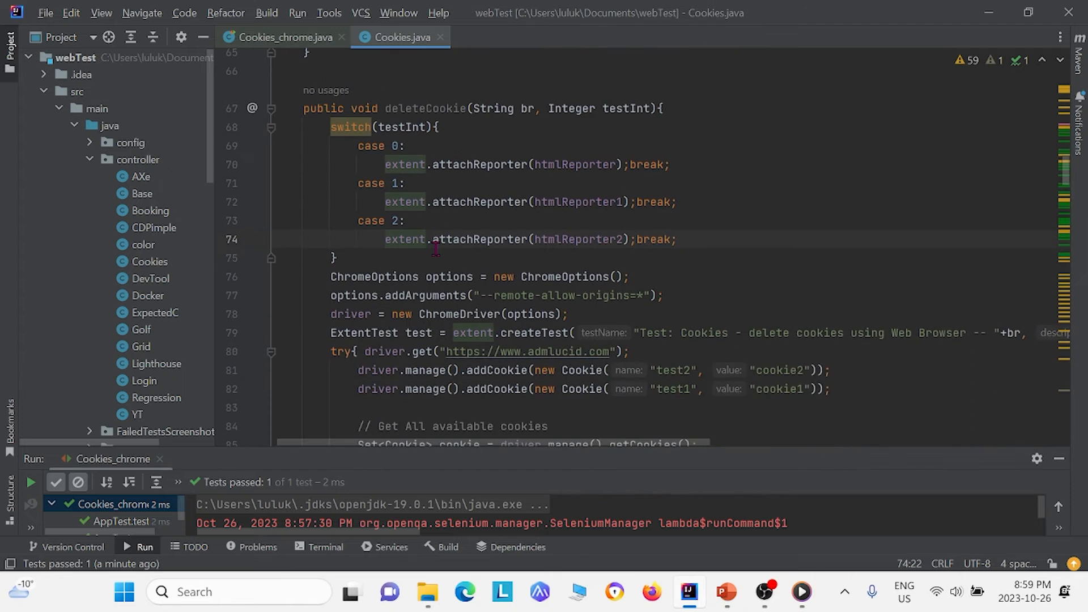
pyautogui.scroll(-3)
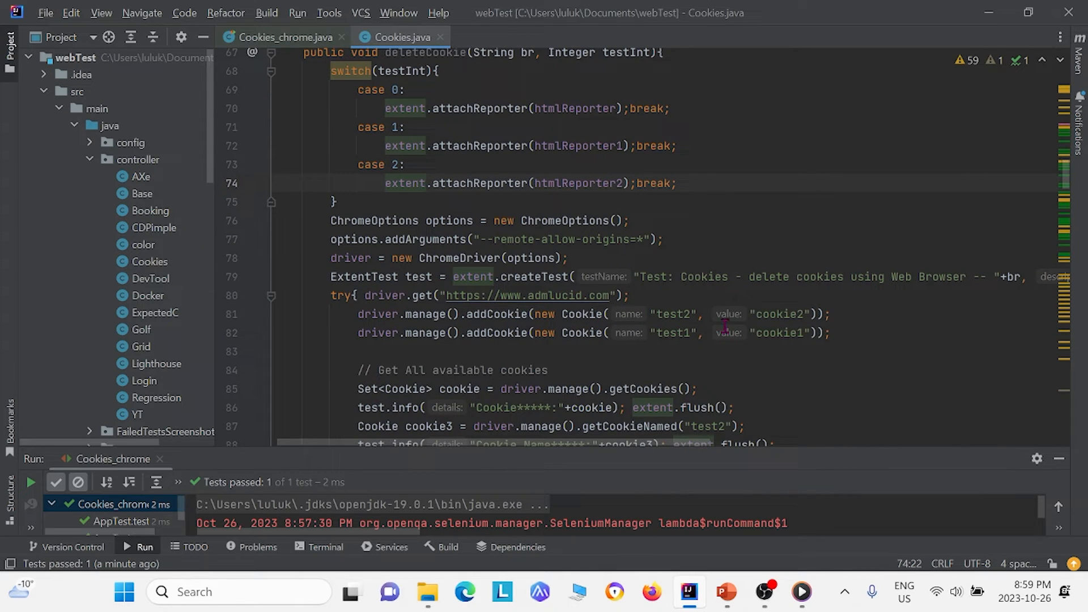
pyautogui.scroll(-3)
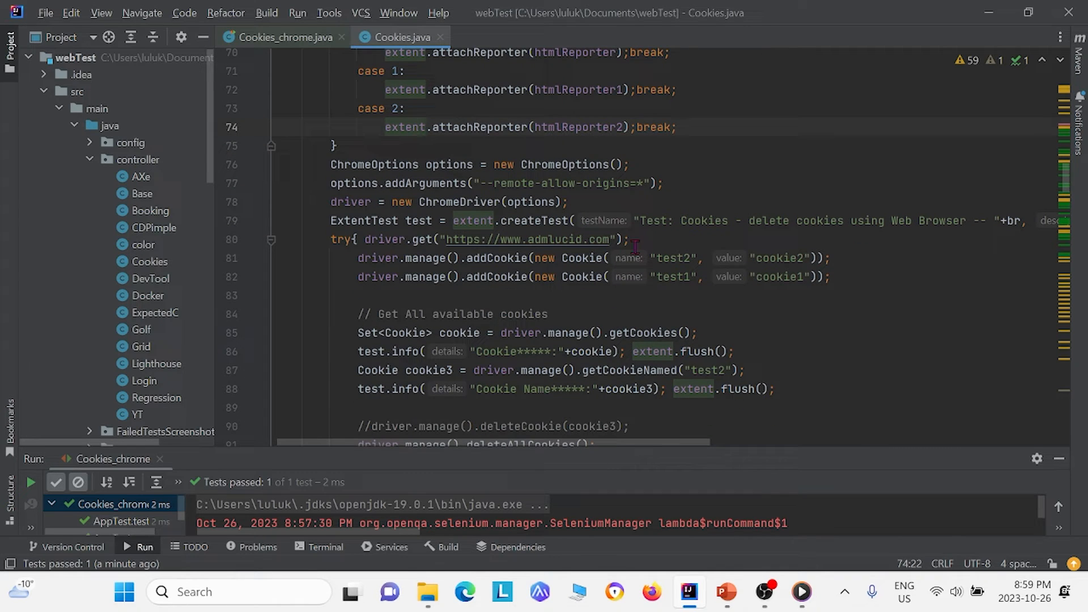
pyautogui.scroll(-3)
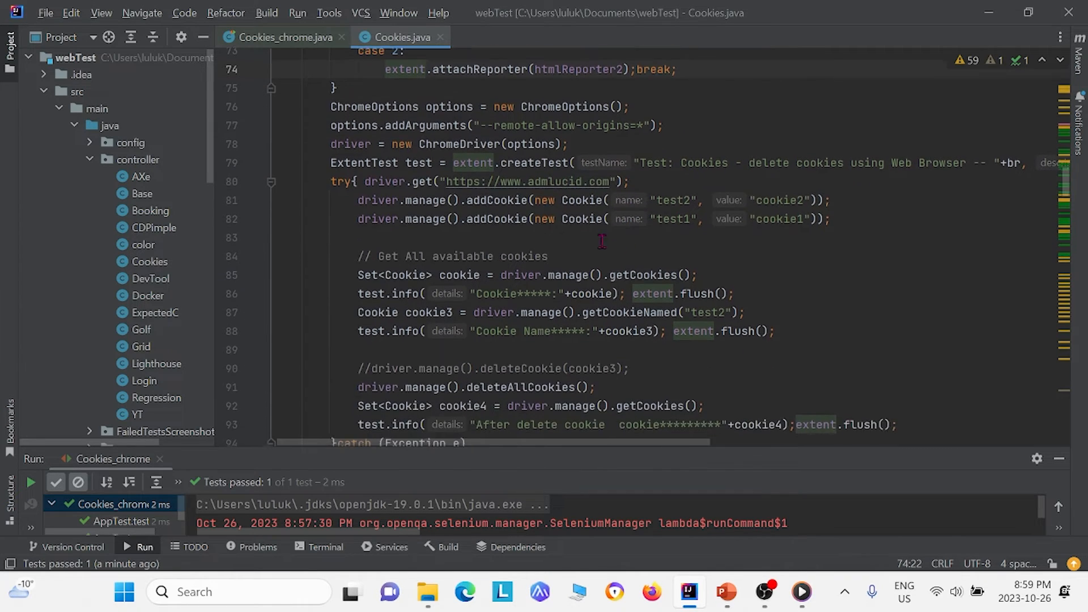
pyautogui.scroll(-3)
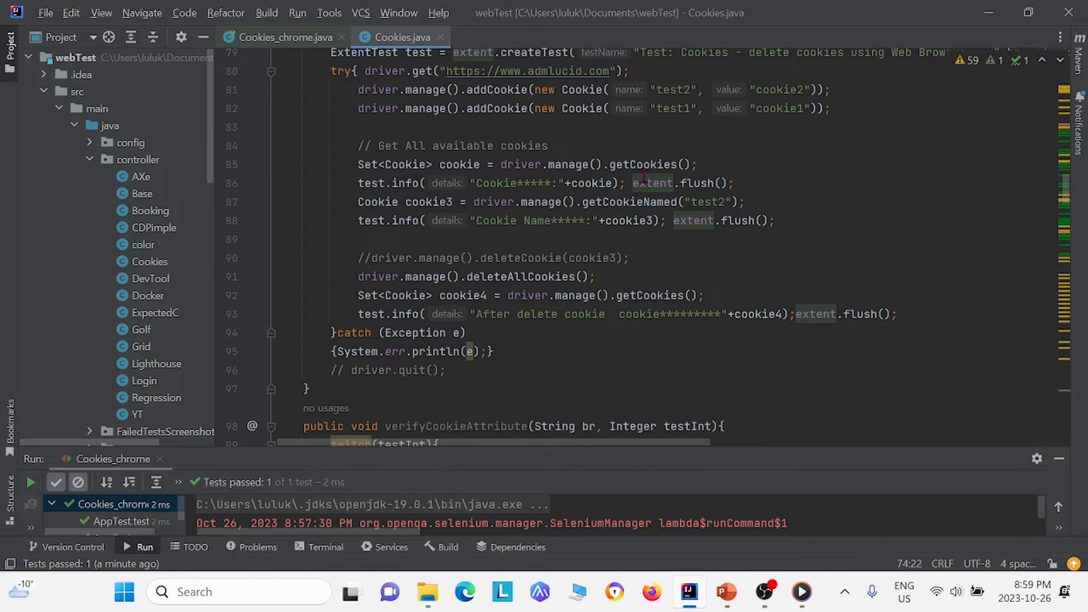
pyautogui.moveTo(552, 331)
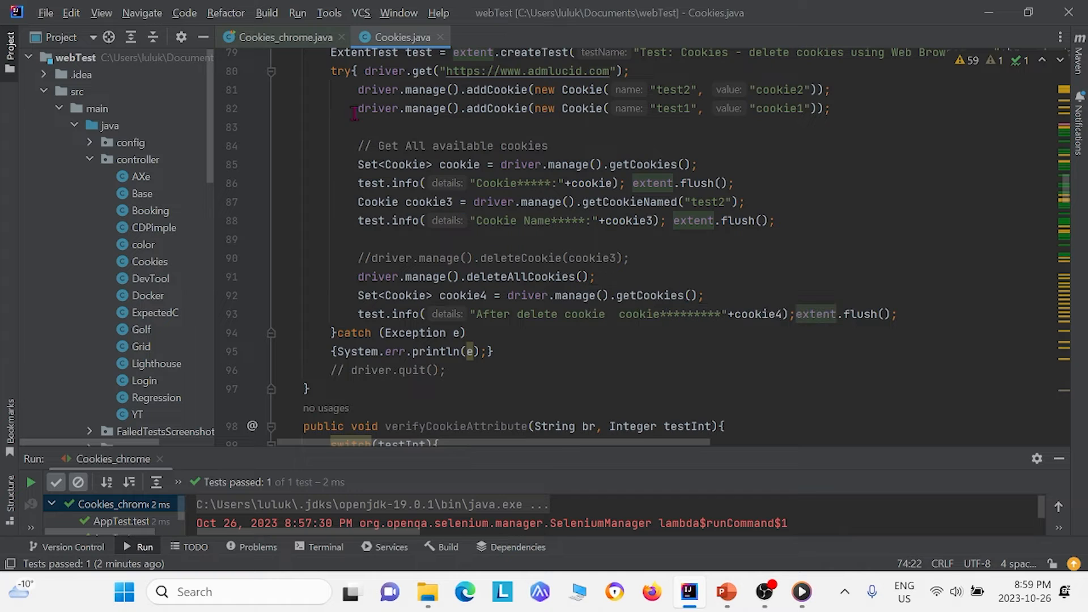
# Return to Cookies_chrome.java and select the test call lines to comment out.
pyautogui.click(283, 37)
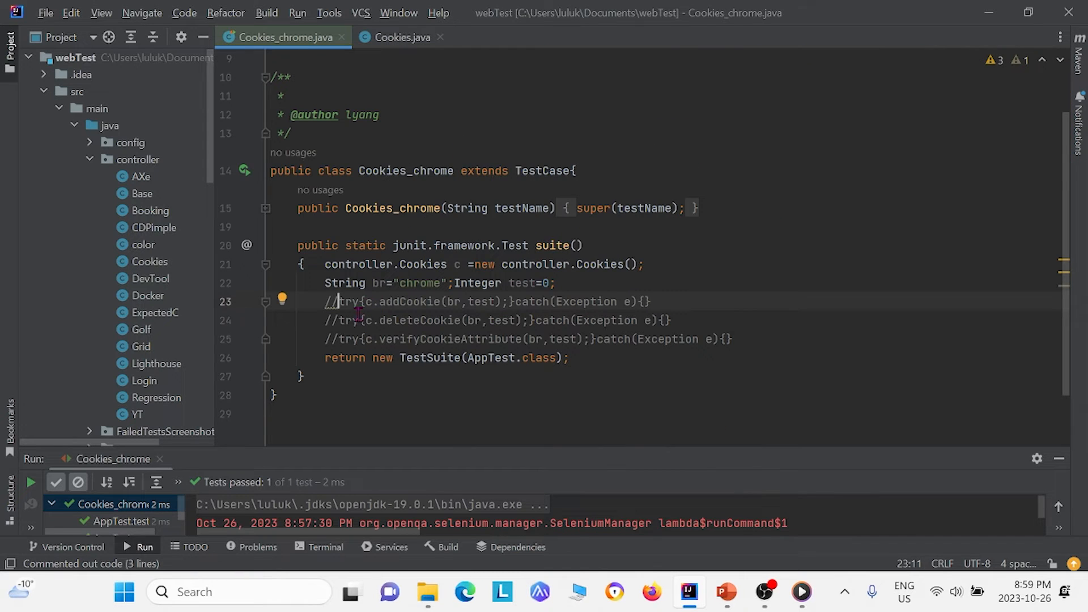
pyautogui.click(676, 320)
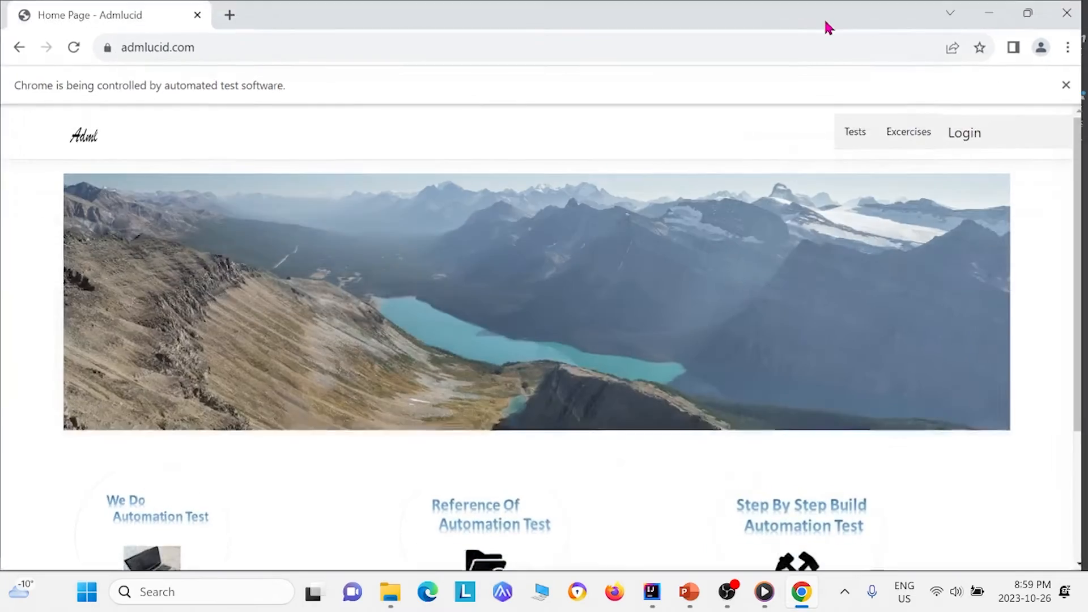
pyautogui.click(1068, 46)
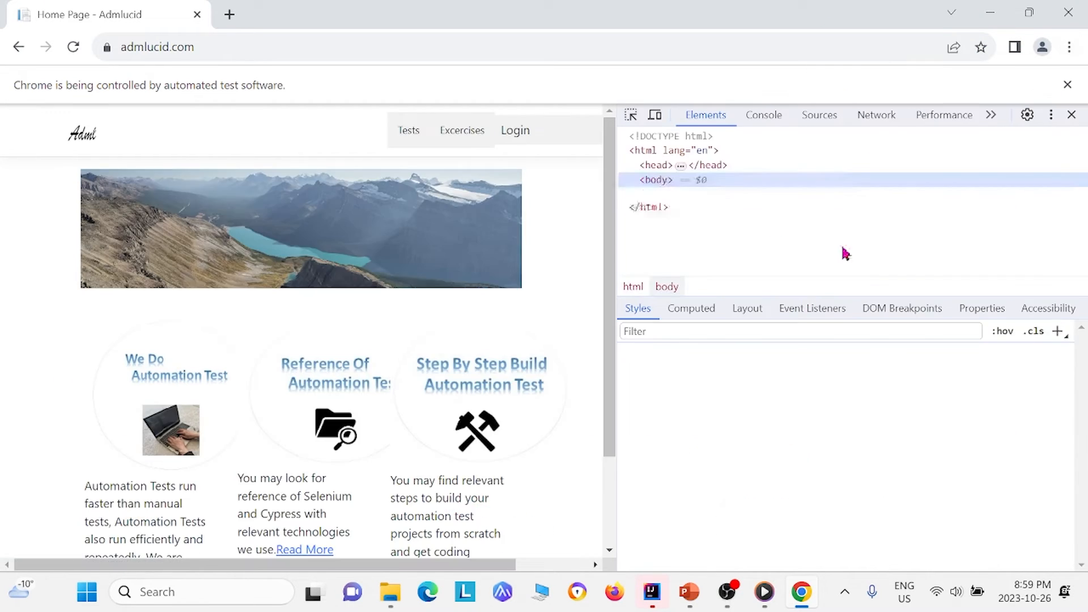
pyautogui.click(876, 114)
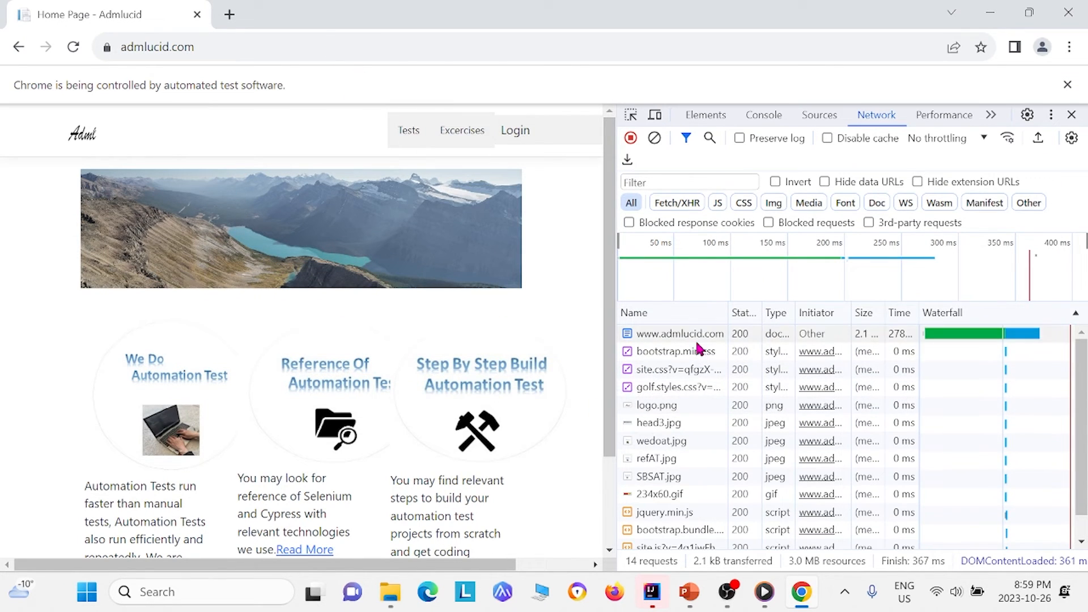
pyautogui.click(680, 333)
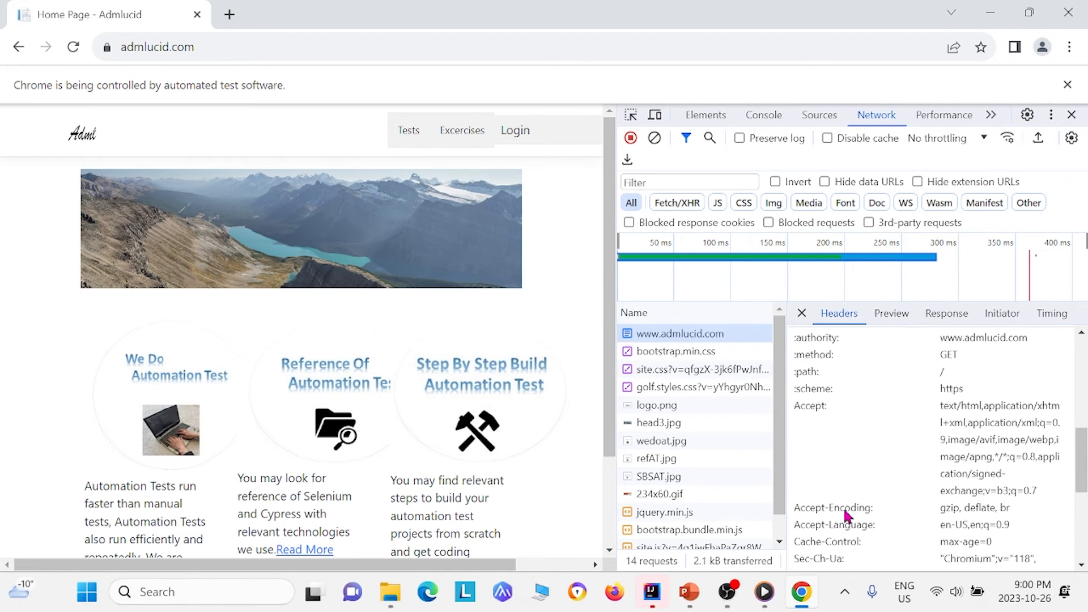
pyautogui.scroll(-3)
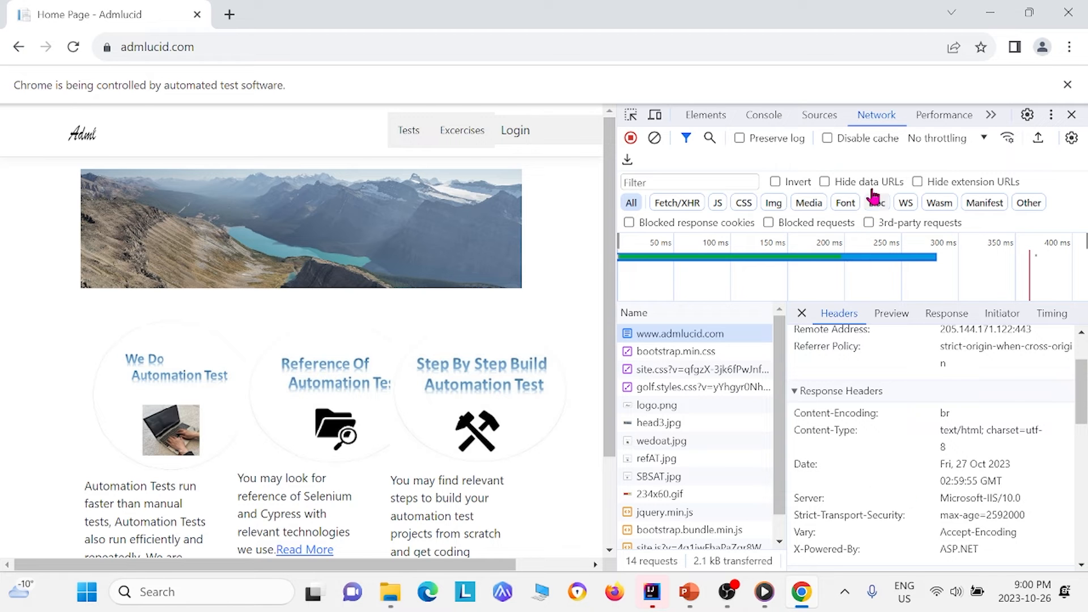
pyautogui.click(651, 593)
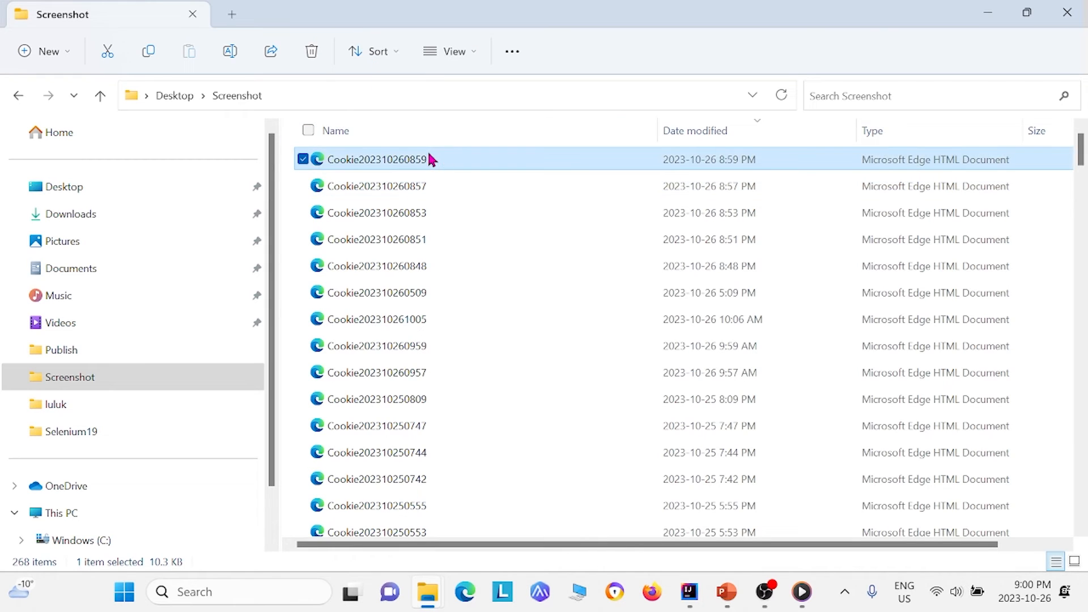
pyautogui.doubleClick(374, 159)
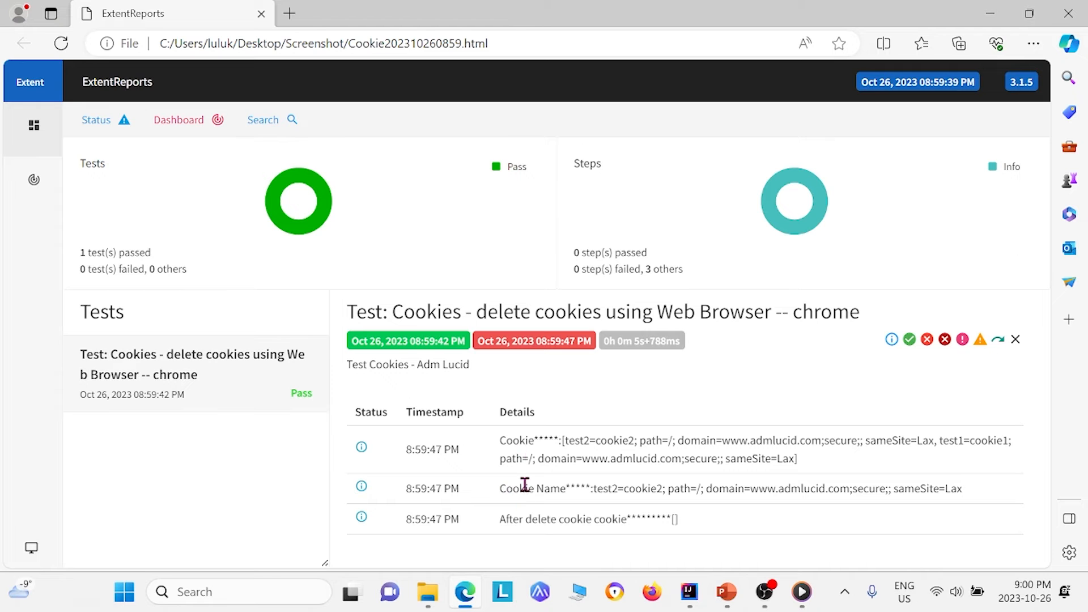
pyautogui.moveTo(604, 519)
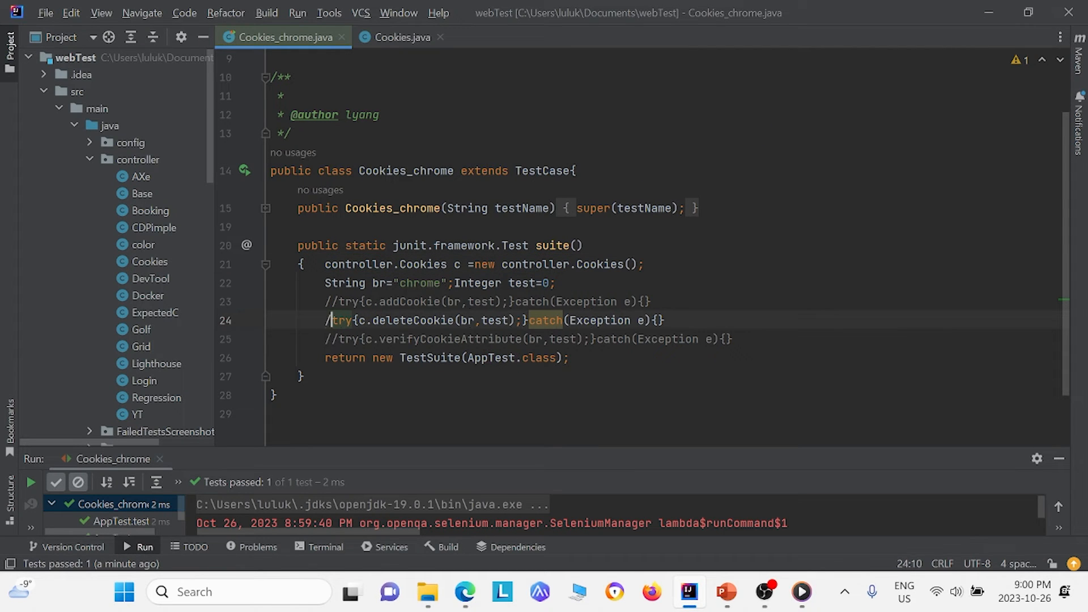
# Switch to Cookies.java and scroll through deleteCookie down to verifyCookieAttribute.
pyautogui.click(403, 37)
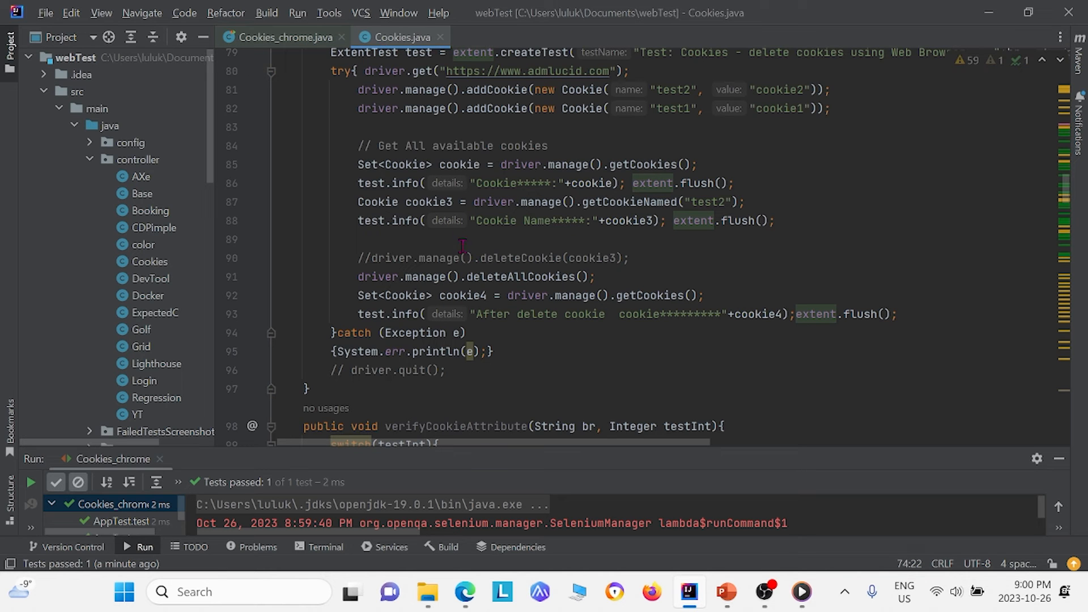
pyautogui.scroll(-3)
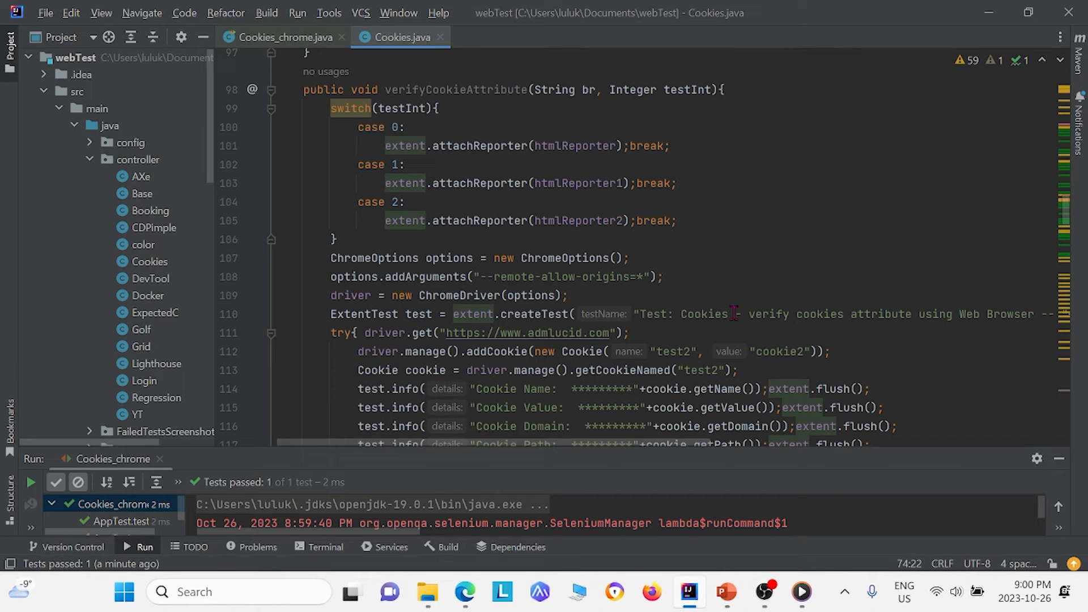
pyautogui.scroll(-3)
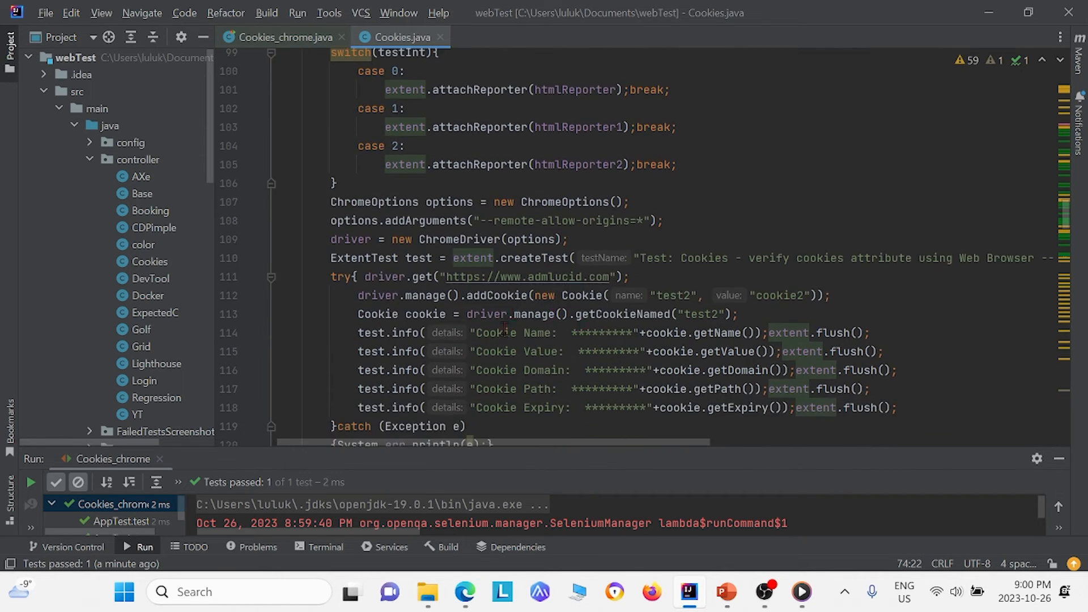
pyautogui.scroll(-3)
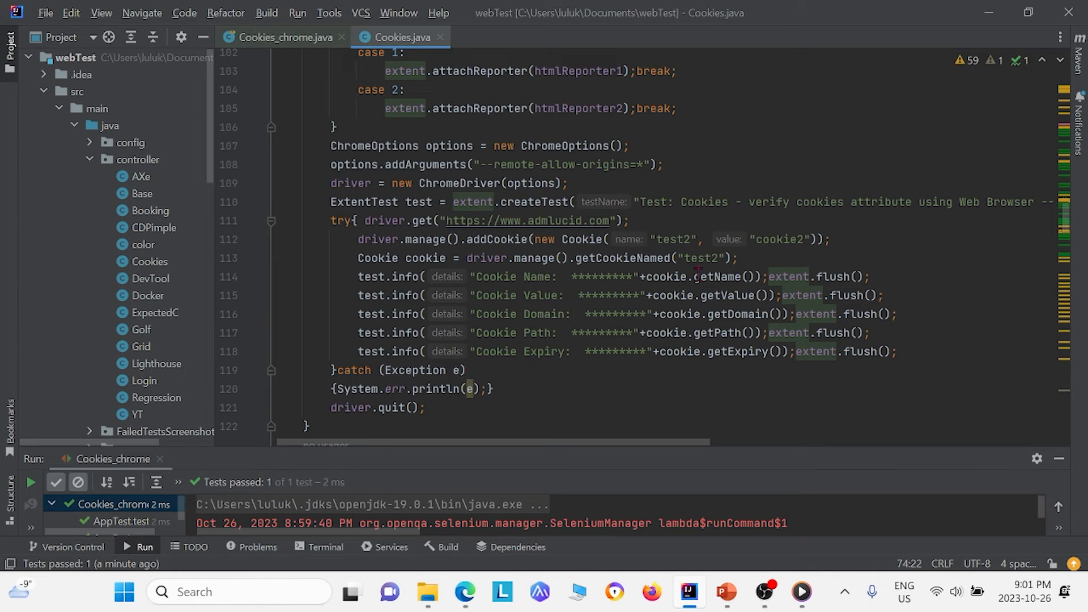
pyautogui.moveTo(714, 283)
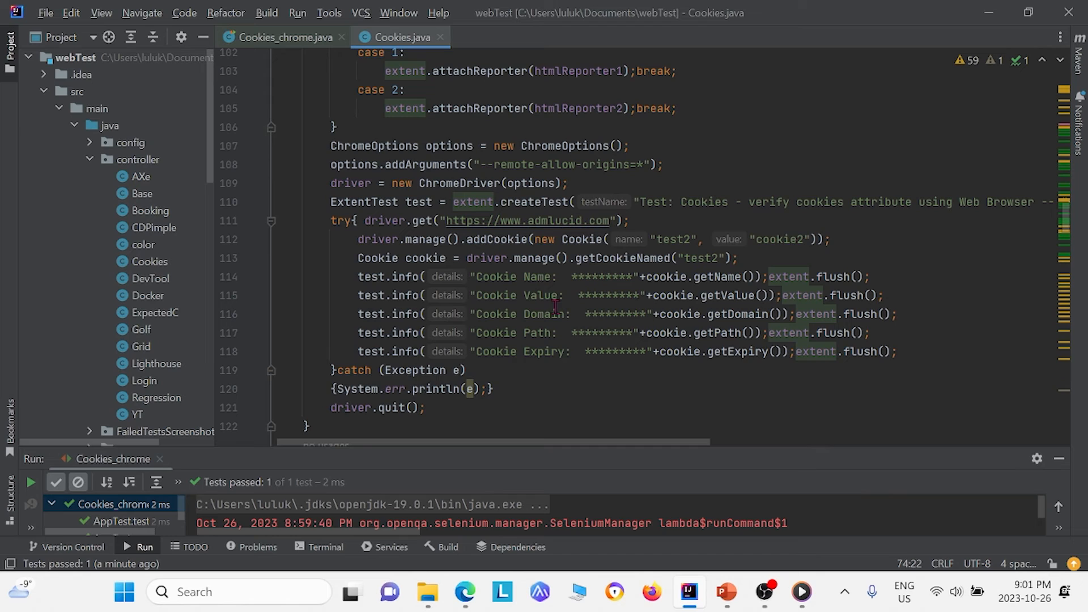
pyautogui.moveTo(540, 351)
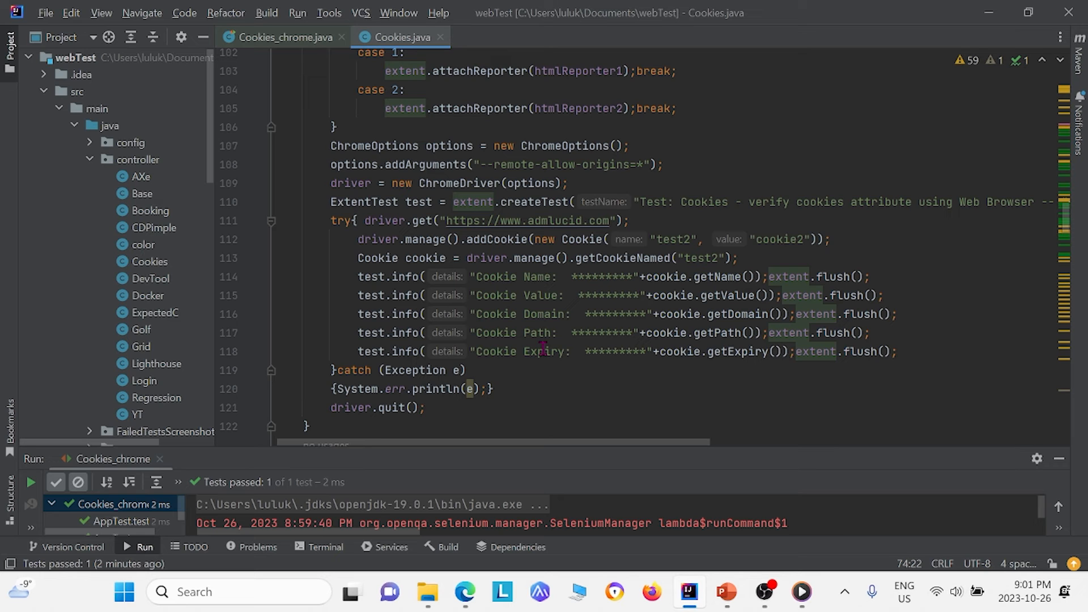
pyautogui.scroll(-3)
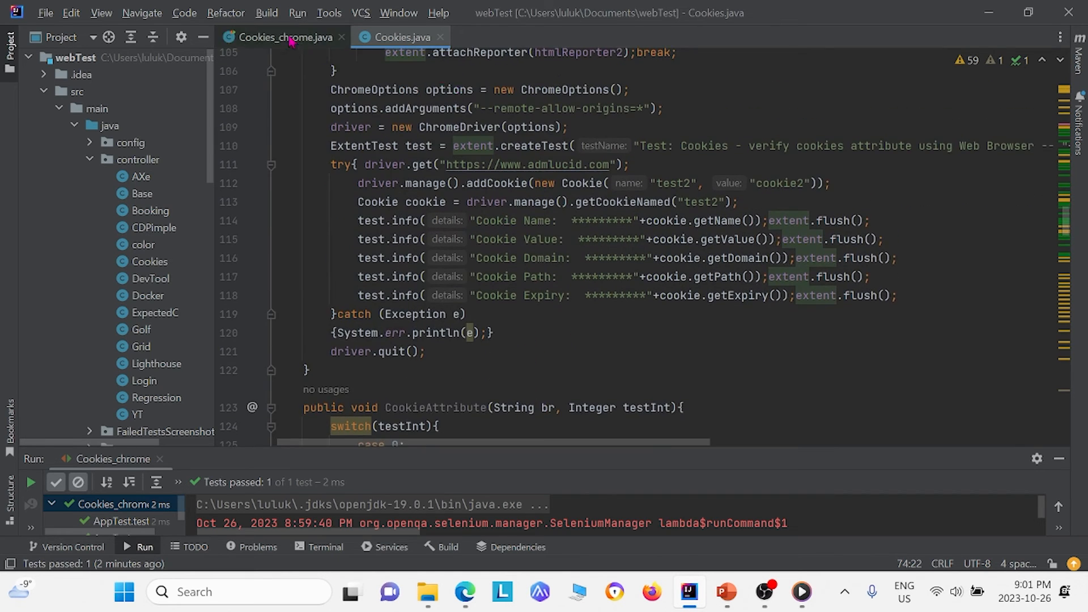
# Rerun the Cookies_chrome suite from its tab and confirm one test passed.
pyautogui.click(282, 37)
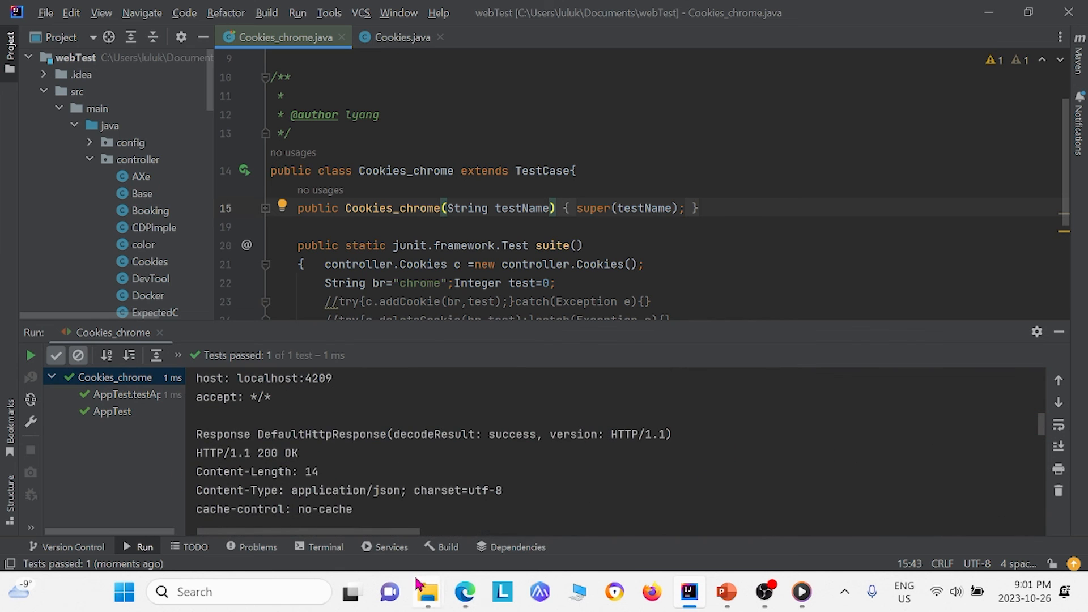
pyautogui.click(431, 593)
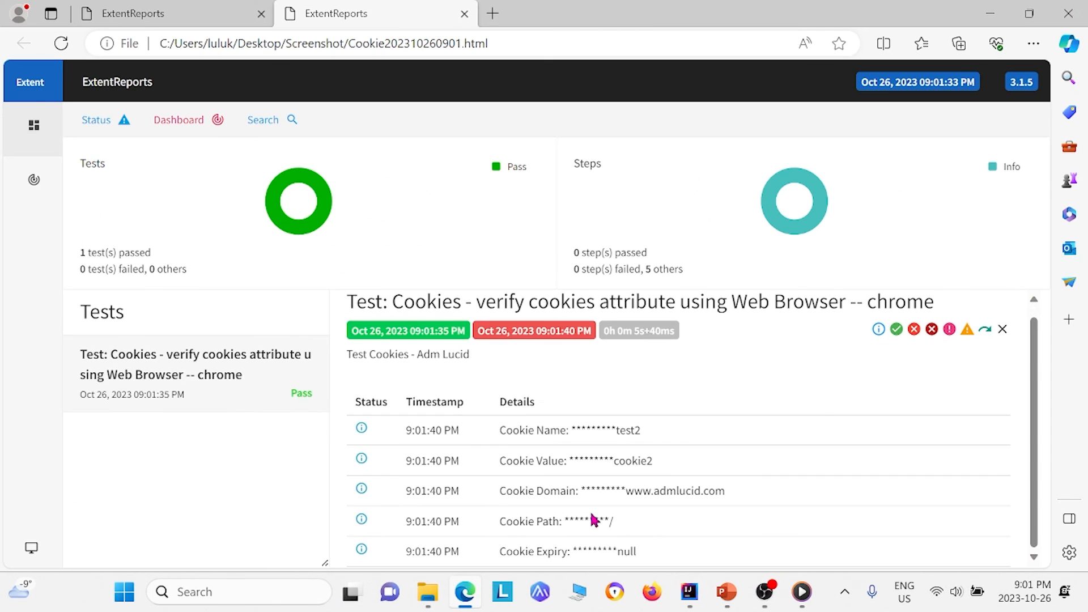
pyautogui.moveTo(725, 591)
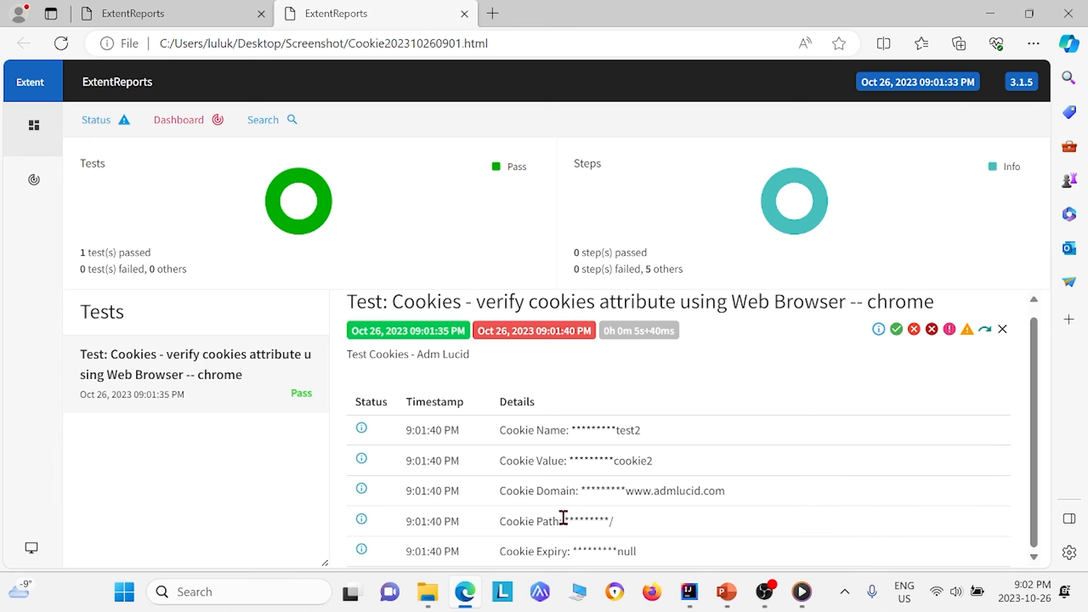
pyautogui.moveTo(586, 428)
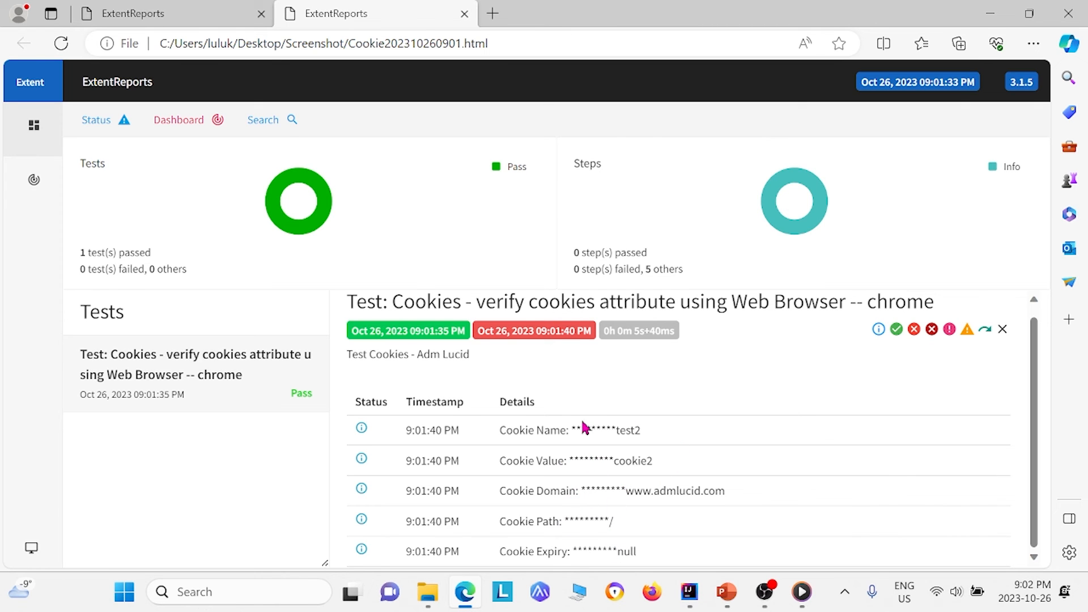
pyautogui.click(428, 592)
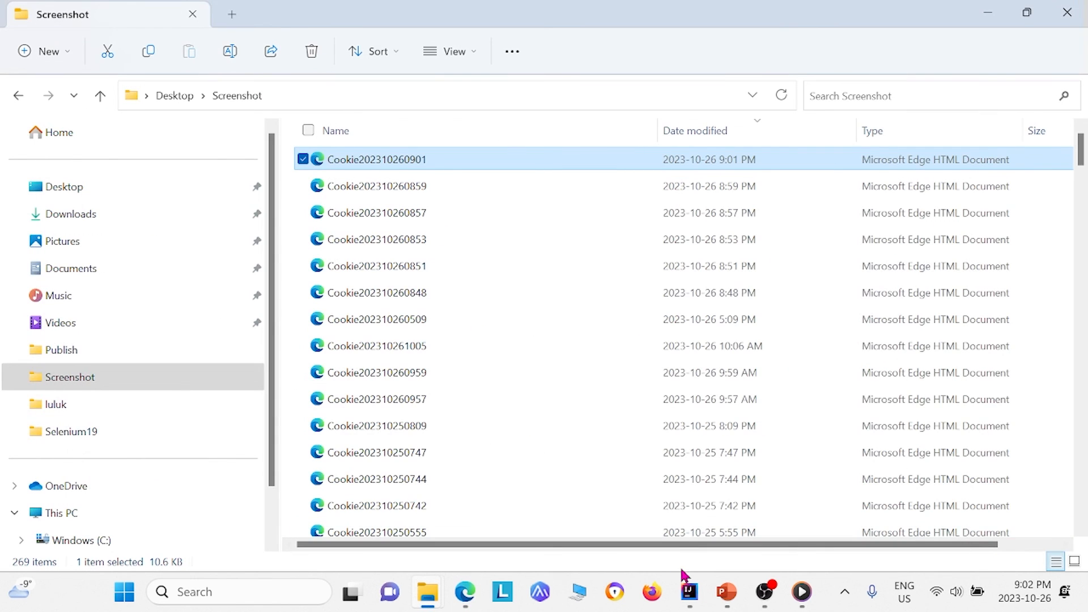
# Bring IntelliJ IDEA back to Cookies_chrome.java with its passing Run results.
pyautogui.click(688, 592)
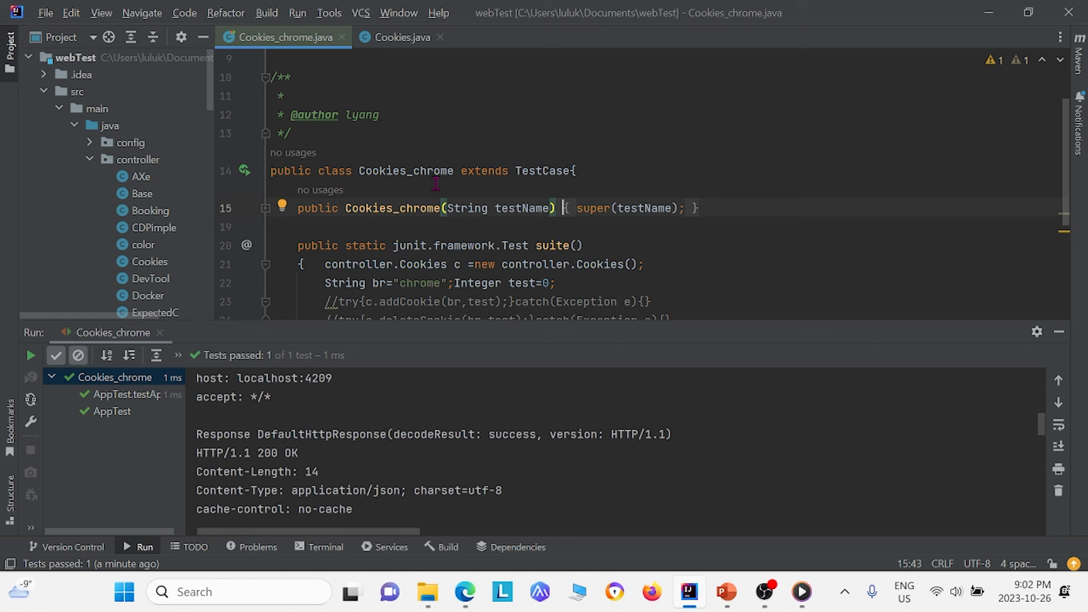
pyautogui.moveTo(300, 427)
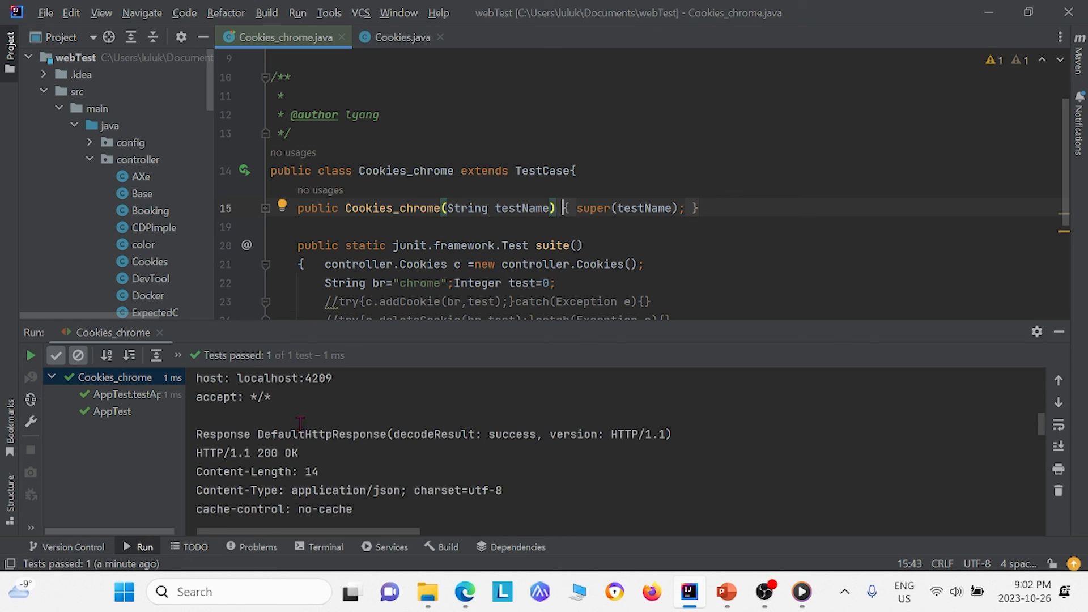